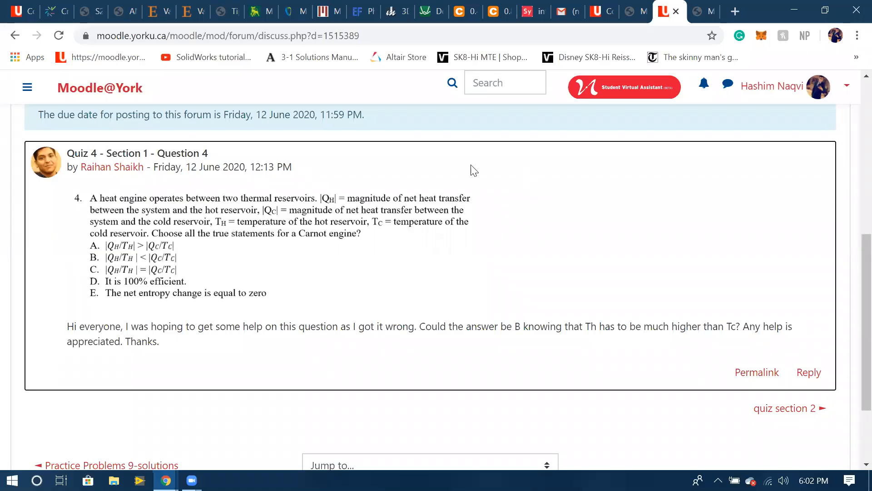
mouse_move(356, 237)
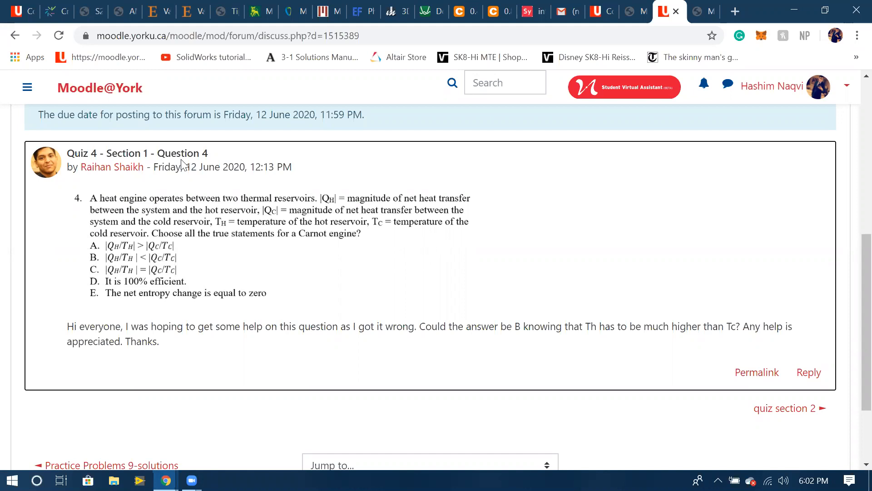
mouse_move(331, 202)
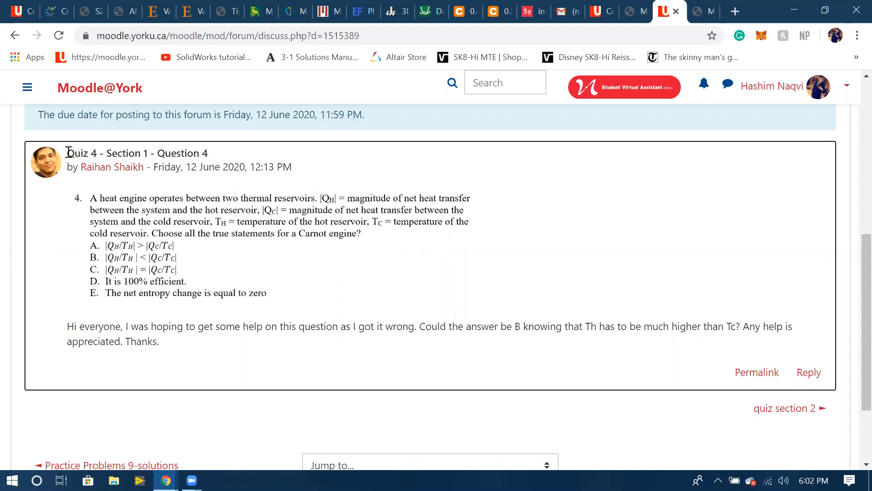
mouse_move(167, 254)
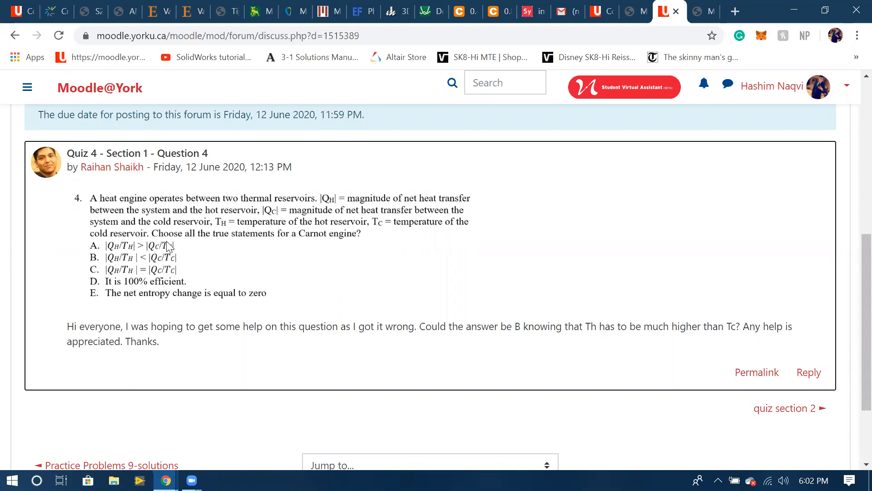
mouse_move(209, 275)
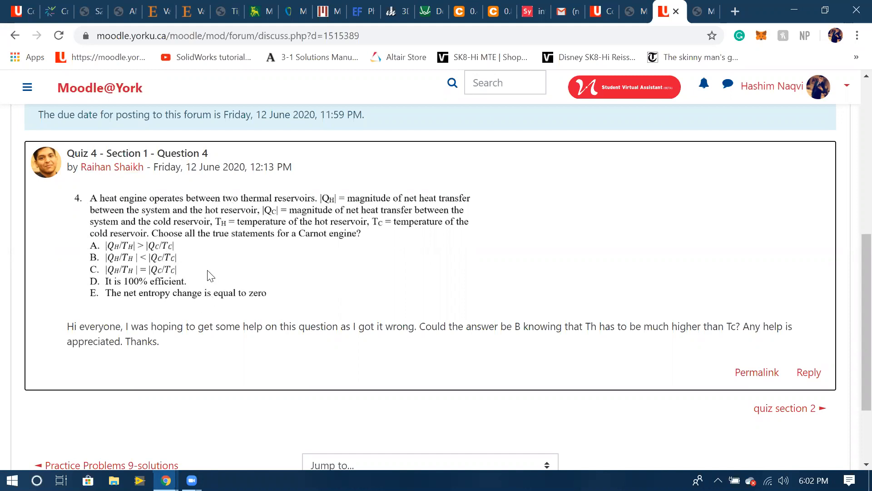
mouse_move(215, 249)
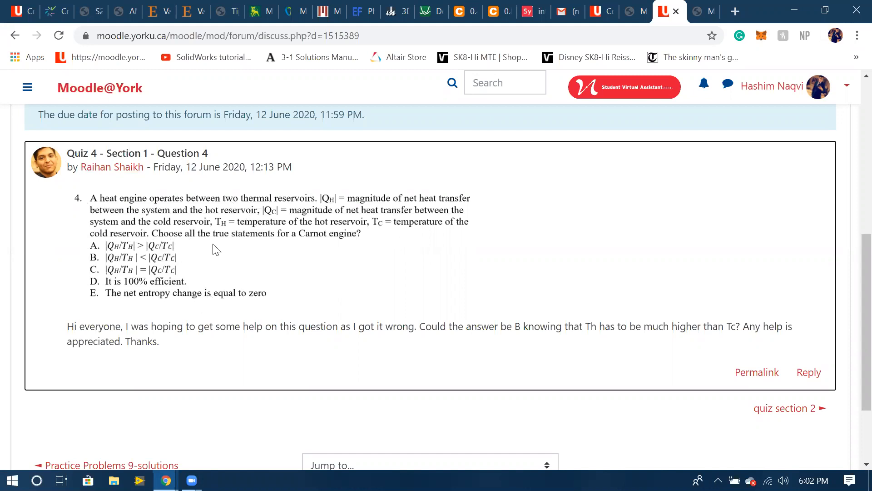
mouse_move(213, 242)
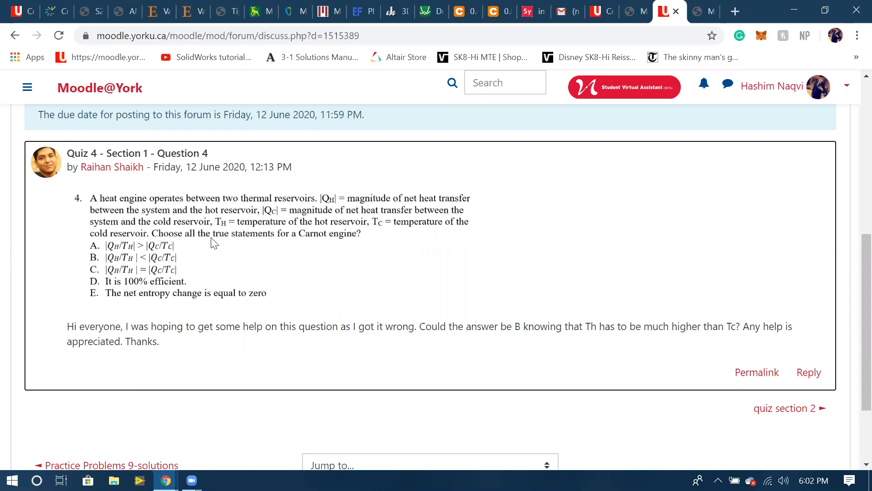
mouse_move(346, 239)
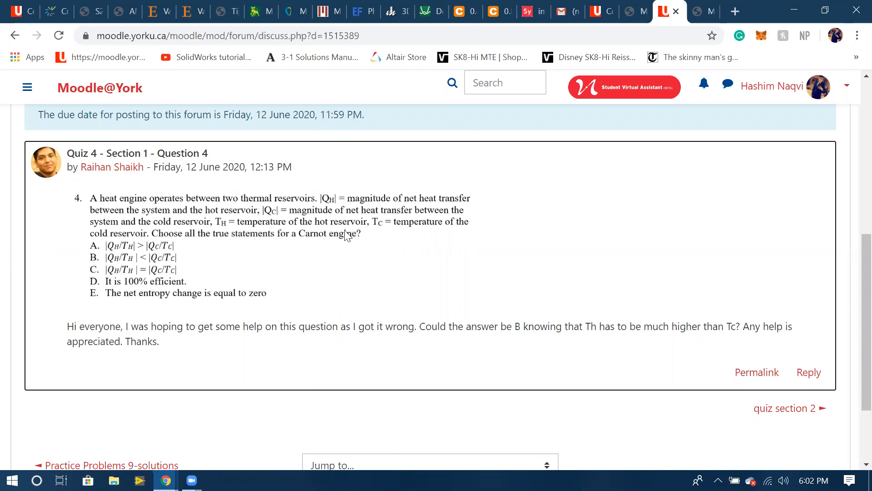
mouse_move(310, 227)
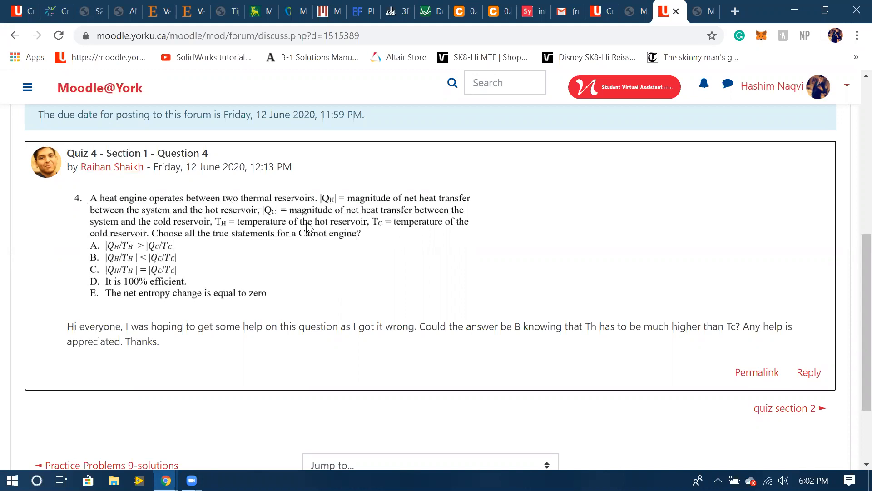
mouse_move(101, 239)
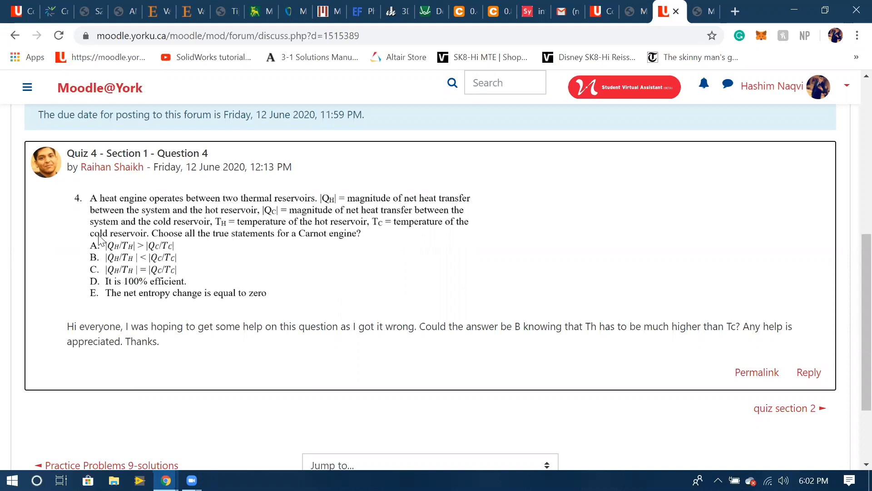
mouse_move(162, 348)
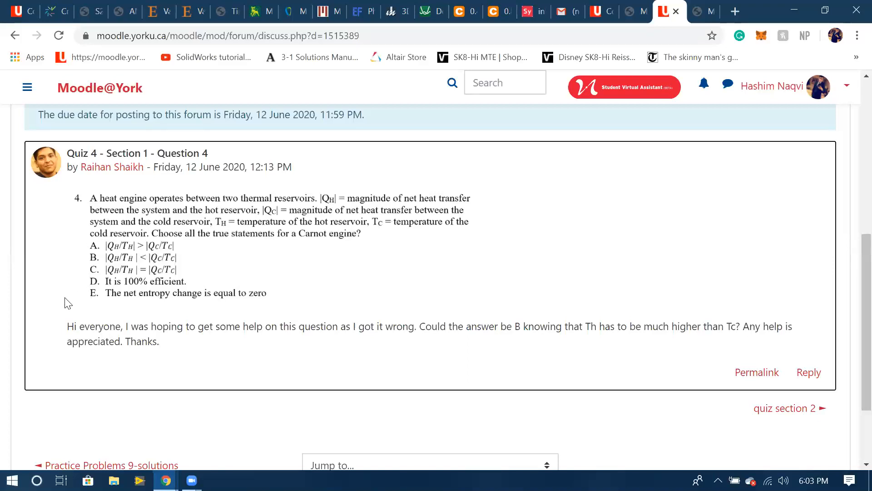
mouse_move(108, 238)
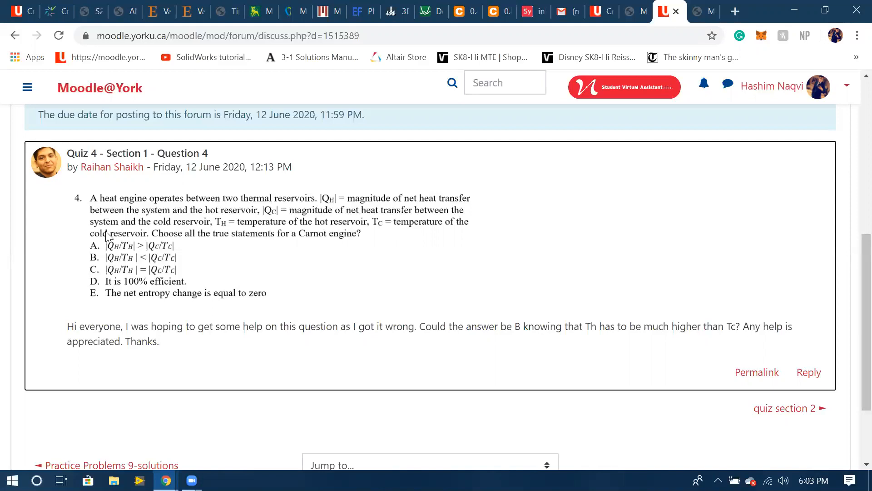
mouse_move(154, 255)
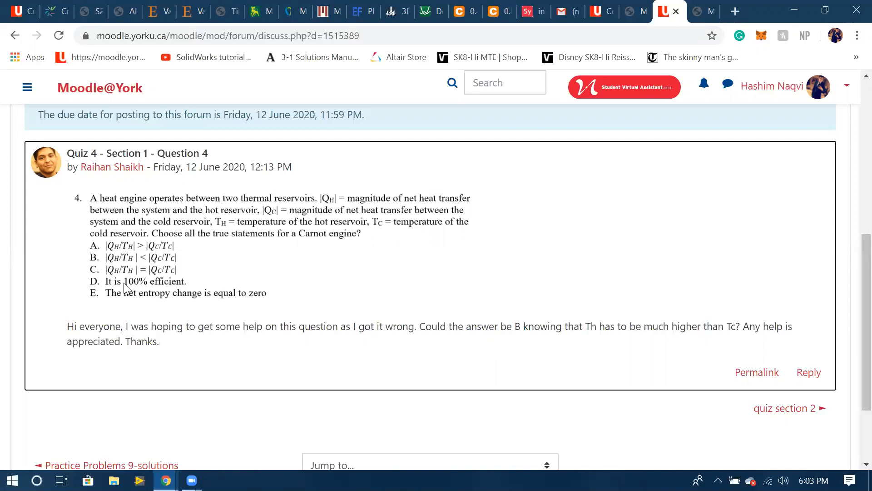
mouse_move(103, 301)
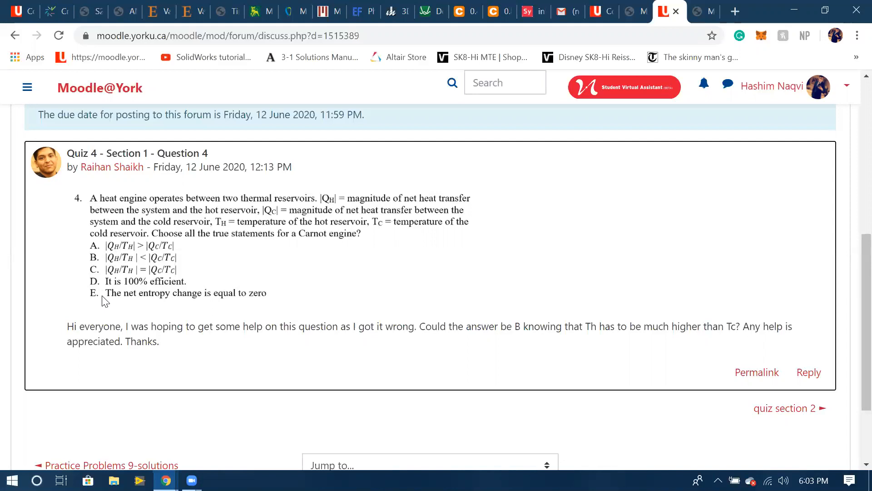
mouse_move(218, 302)
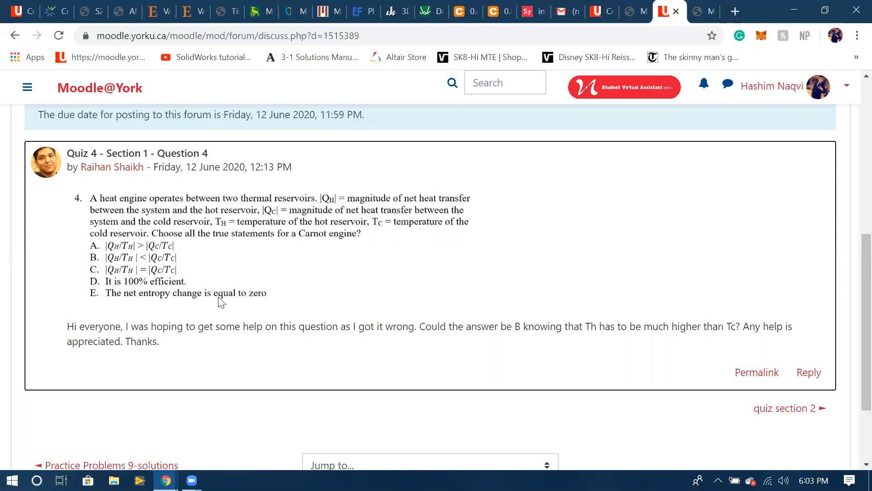
mouse_move(203, 279)
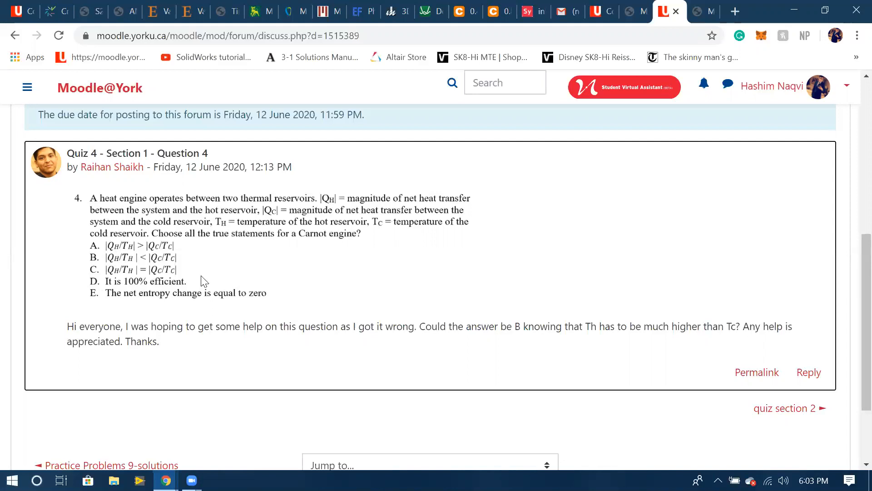
mouse_move(222, 202)
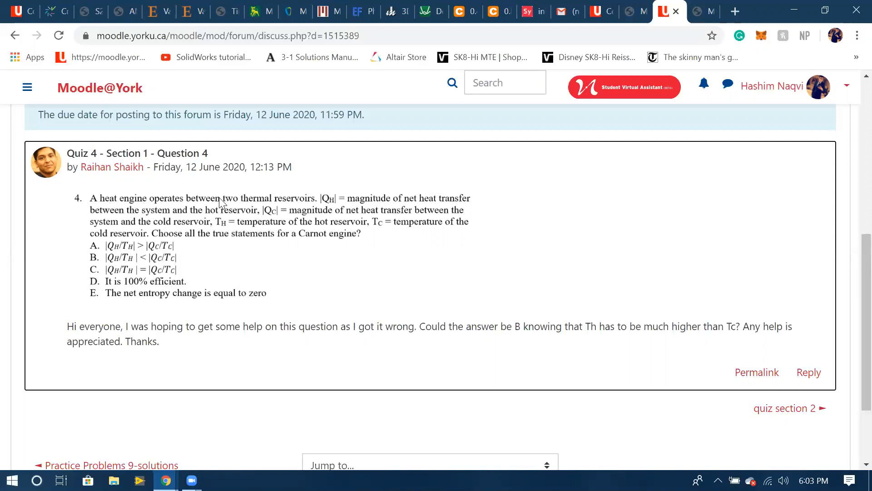
mouse_move(278, 194)
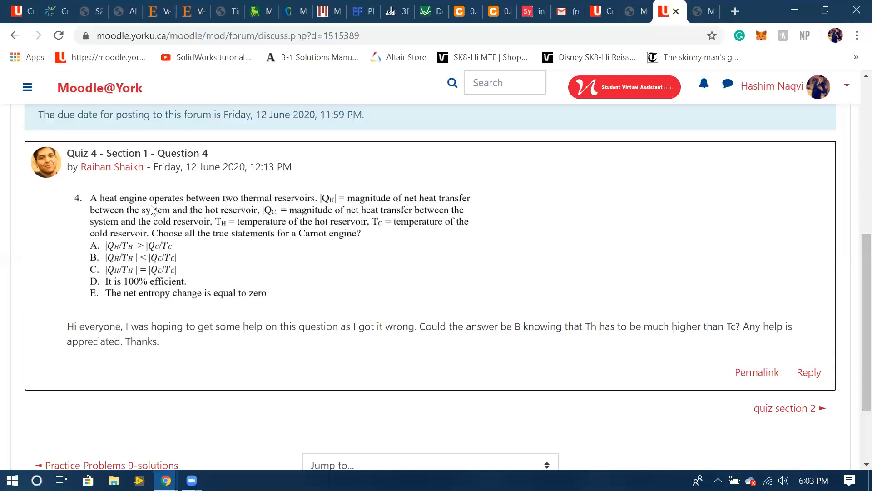
mouse_move(235, 251)
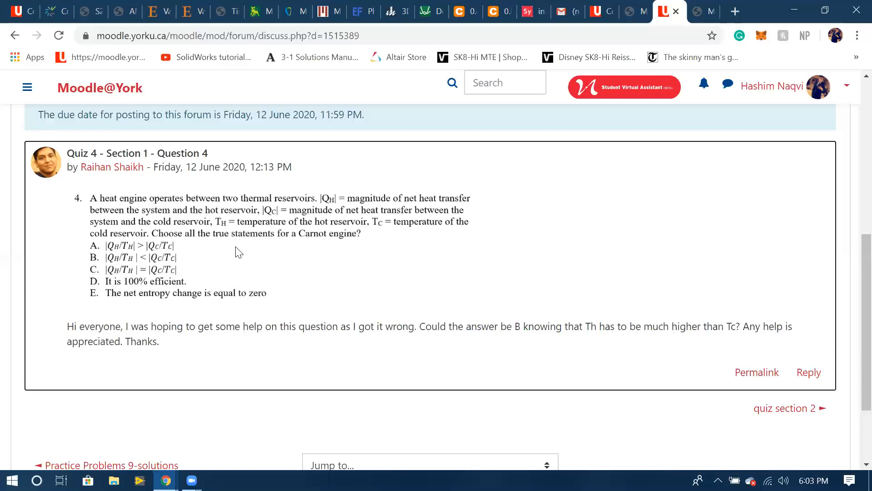
mouse_move(247, 236)
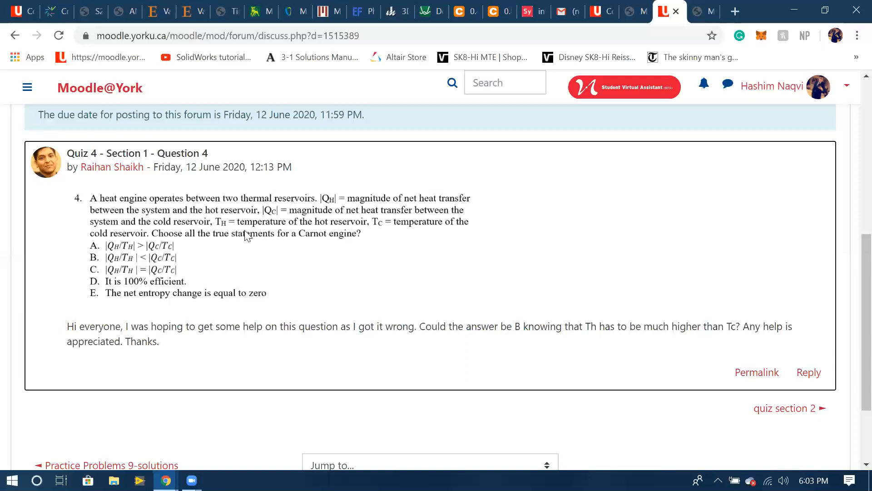
mouse_move(354, 234)
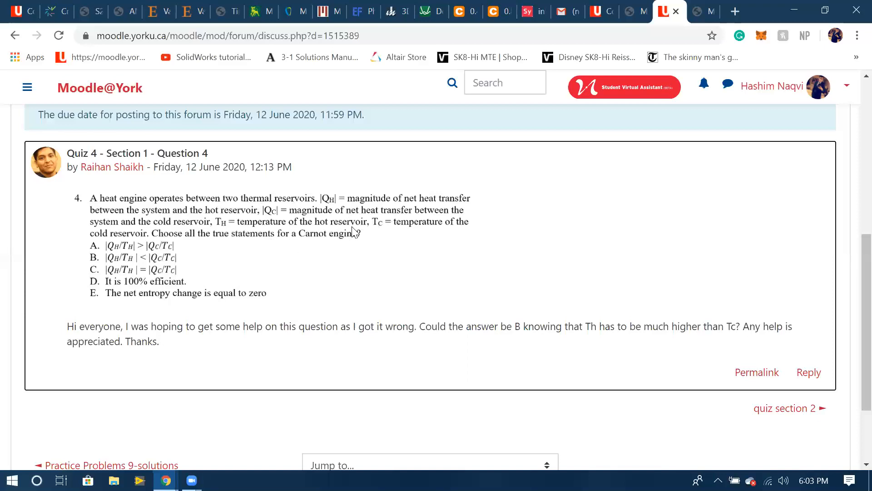
mouse_move(184, 259)
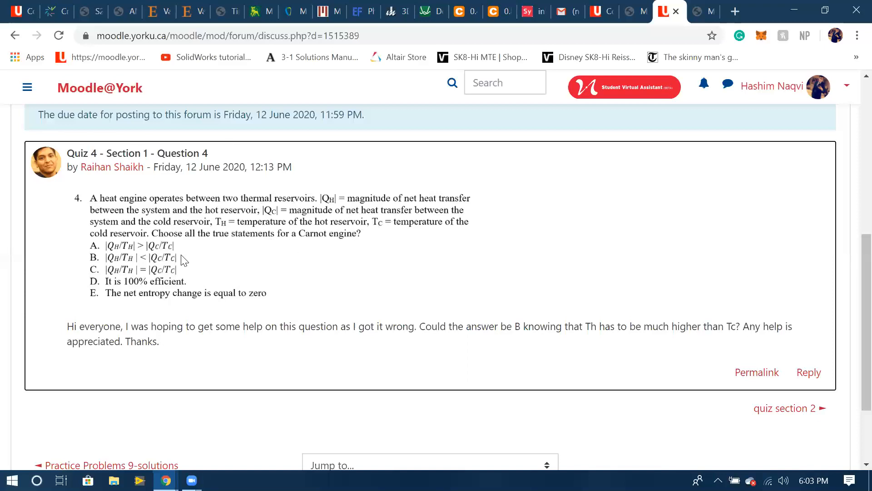
mouse_move(316, 276)
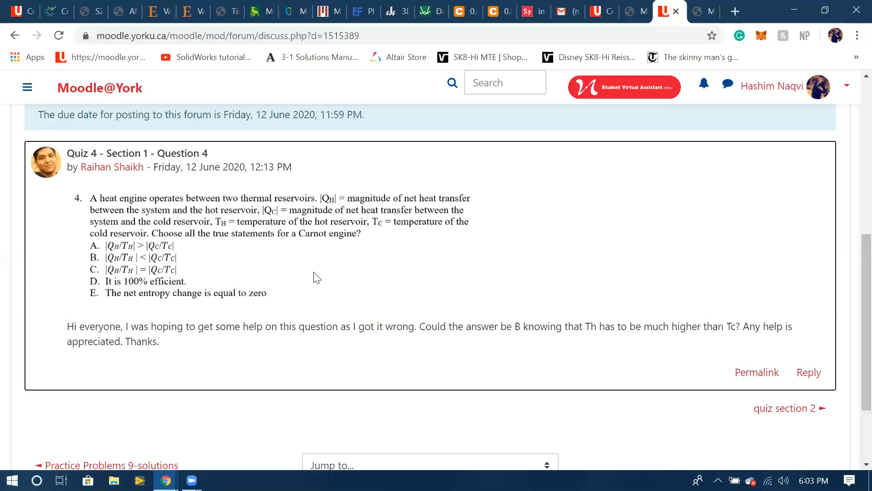
mouse_move(295, 194)
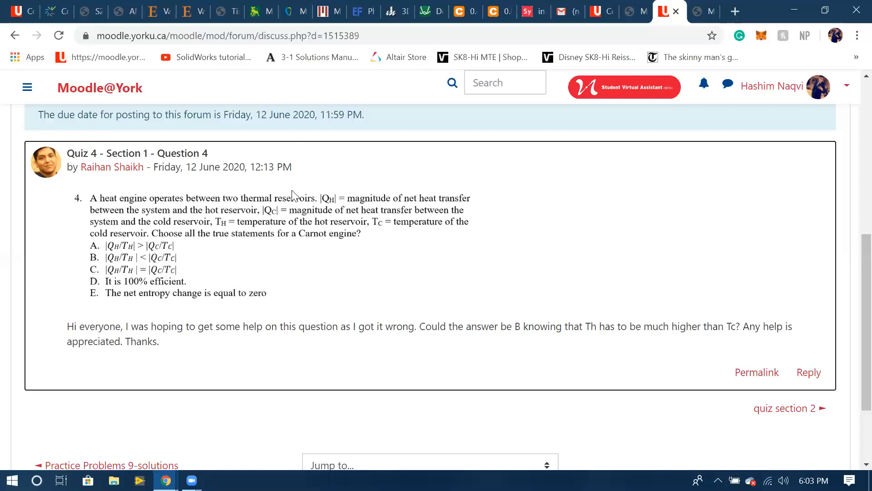
mouse_move(427, 186)
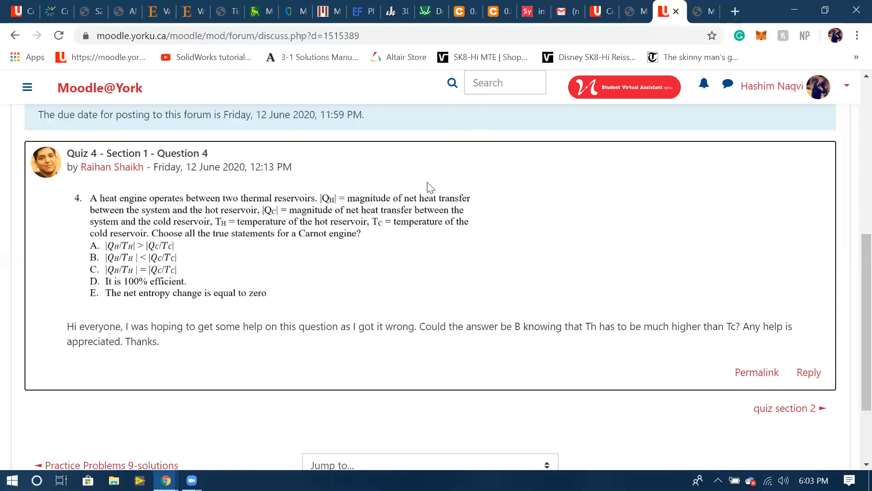
mouse_move(386, 177)
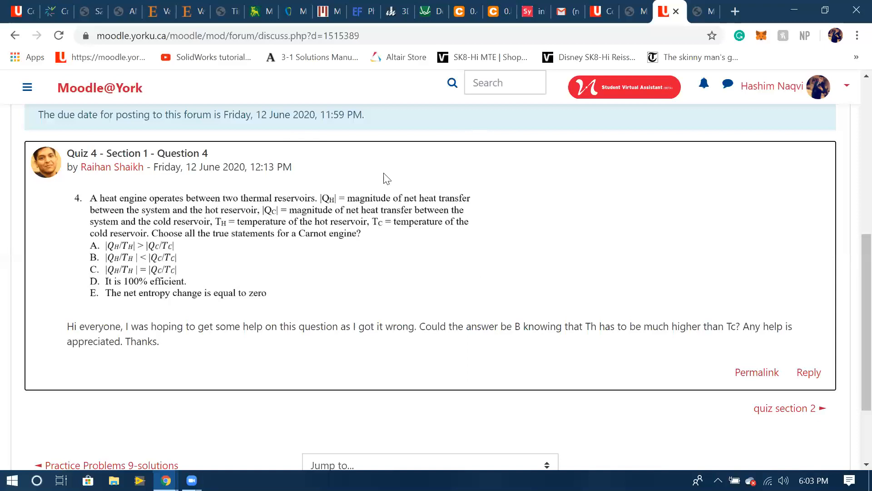
mouse_move(154, 307)
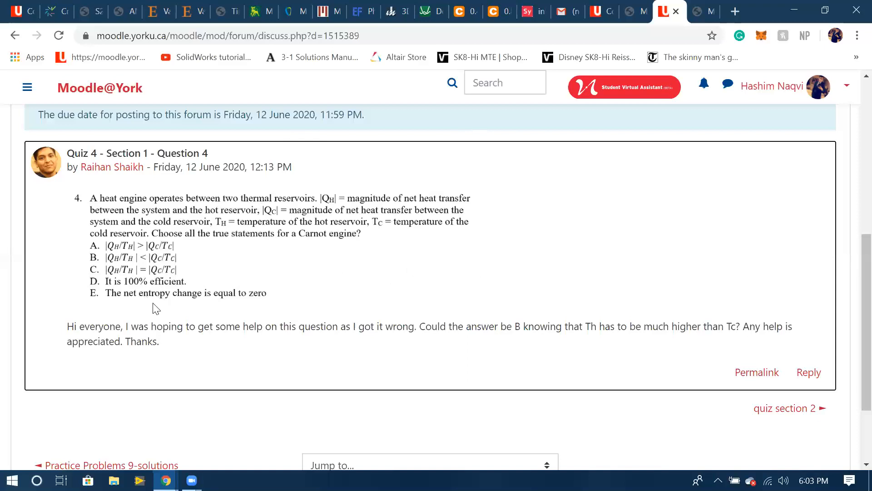
mouse_move(389, 318)
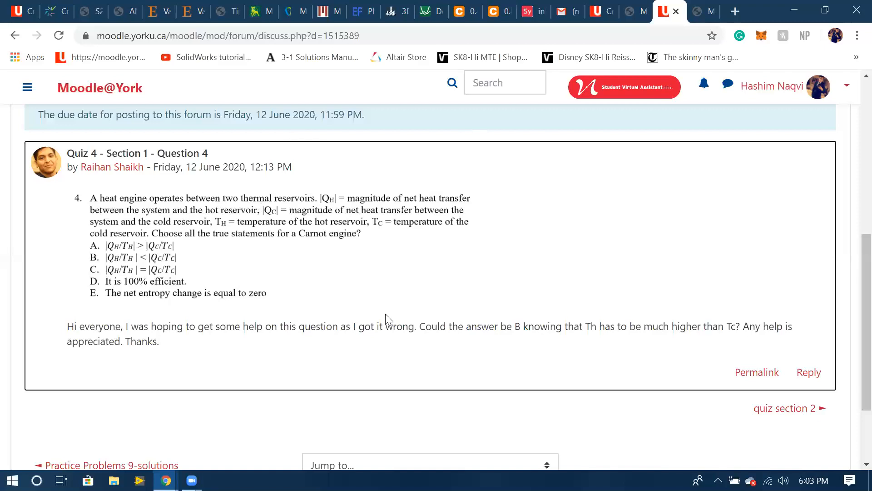
mouse_move(203, 304)
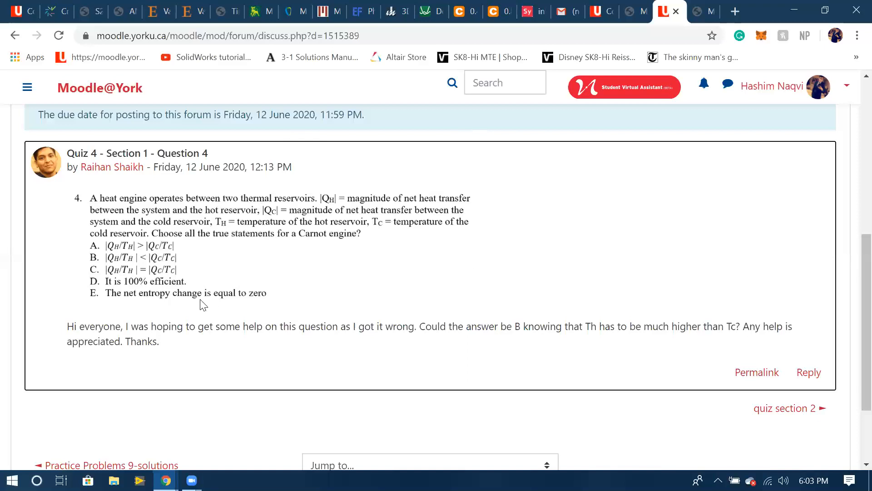
mouse_move(325, 296)
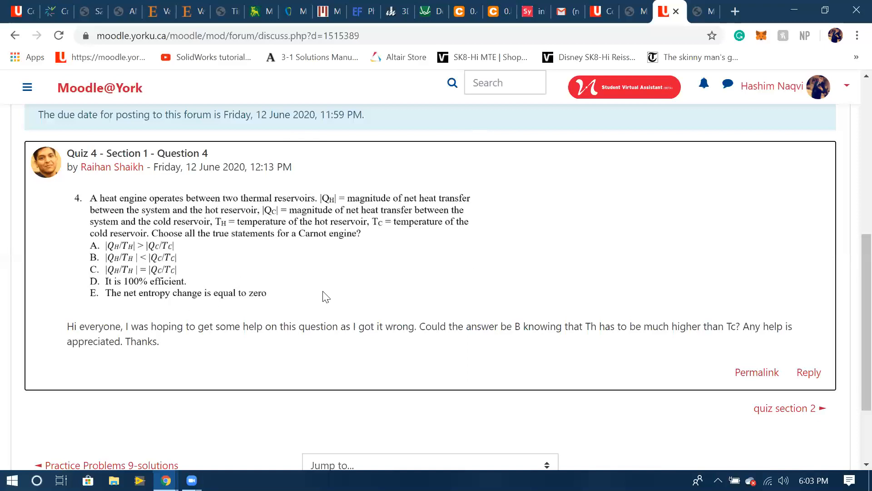
mouse_move(315, 214)
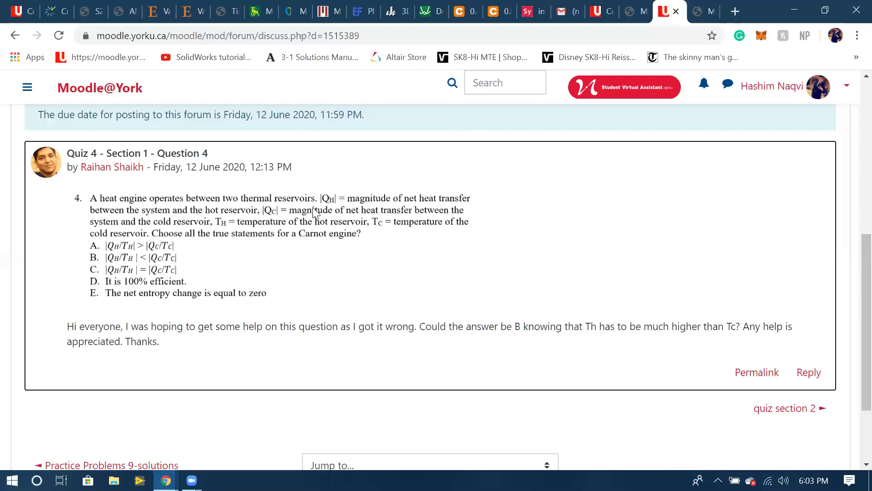
mouse_move(178, 284)
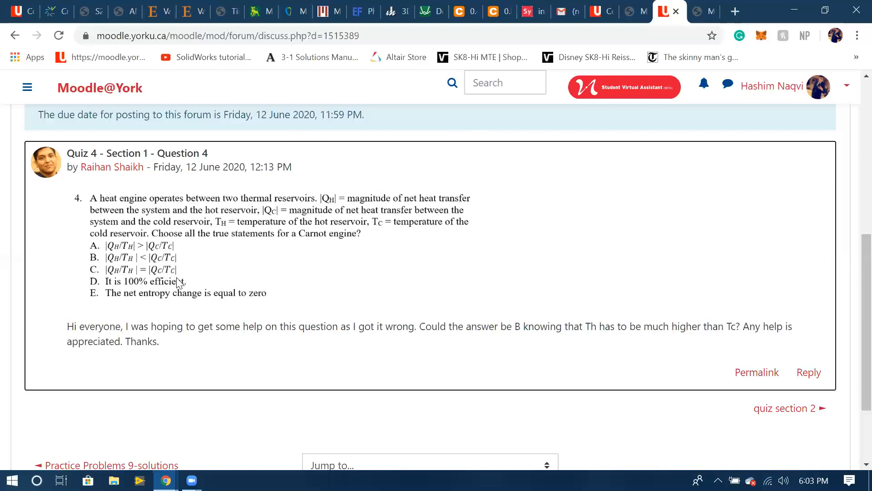
mouse_move(325, 306)
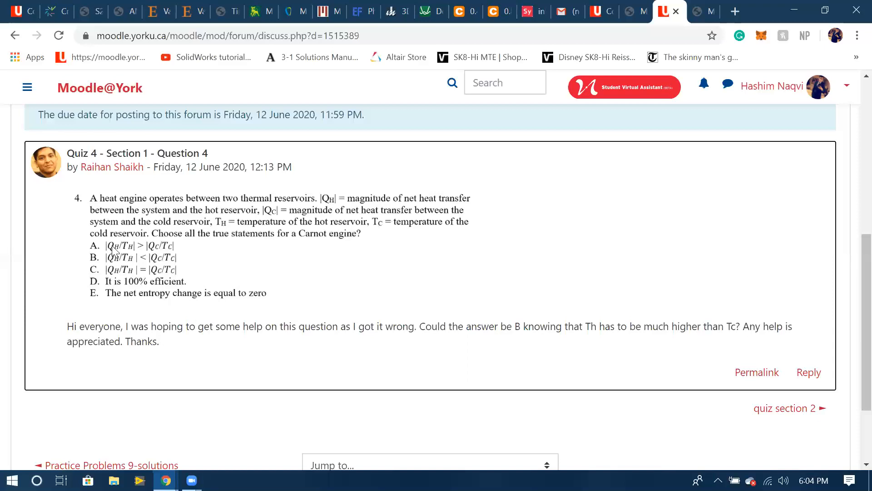
mouse_move(106, 305)
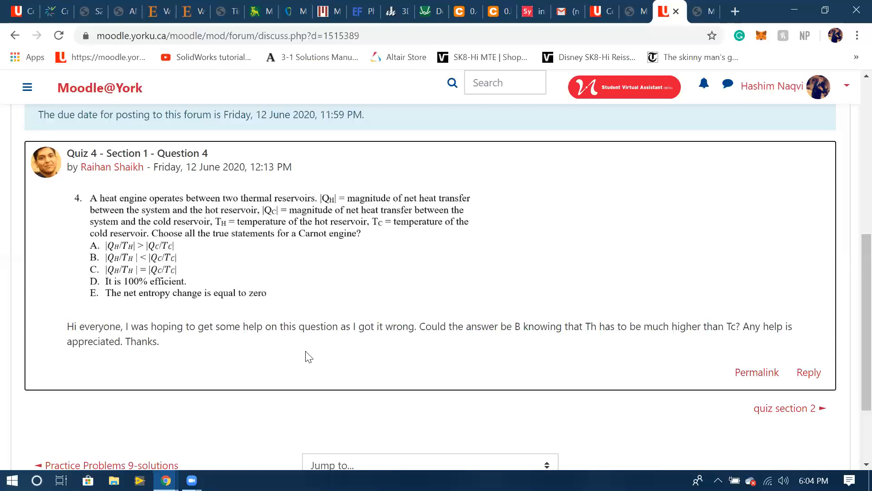
mouse_move(92, 202)
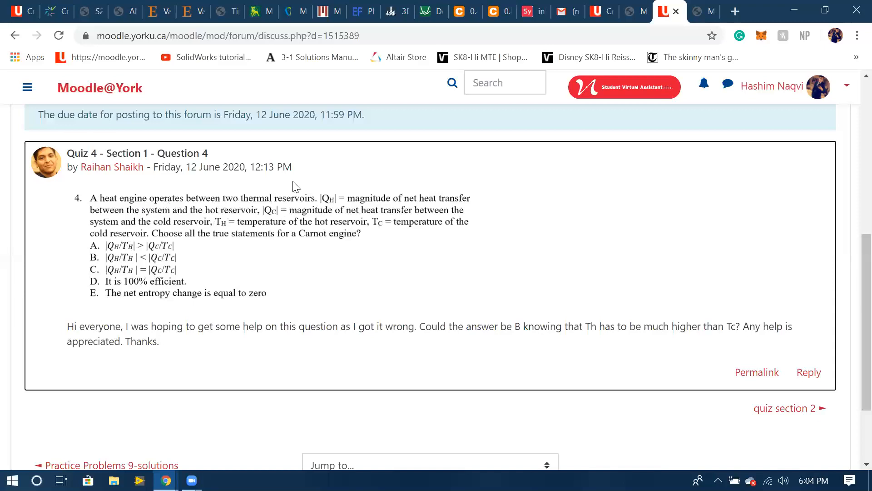
mouse_move(324, 201)
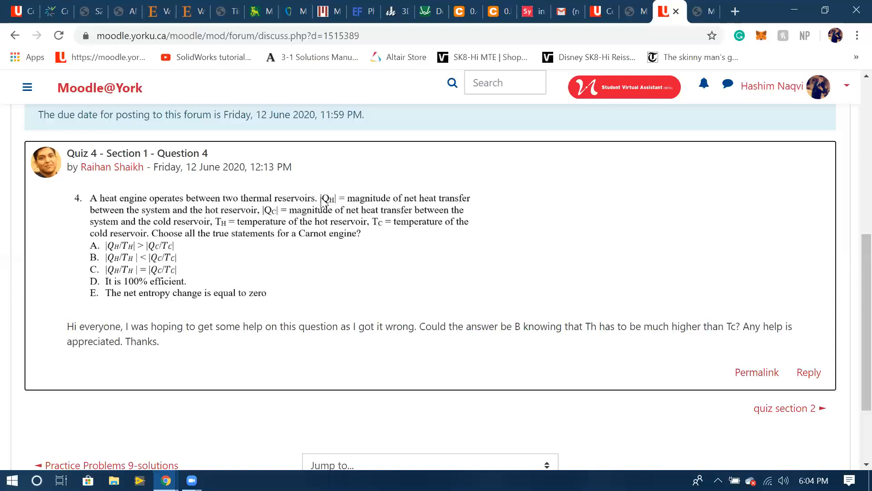
mouse_move(258, 131)
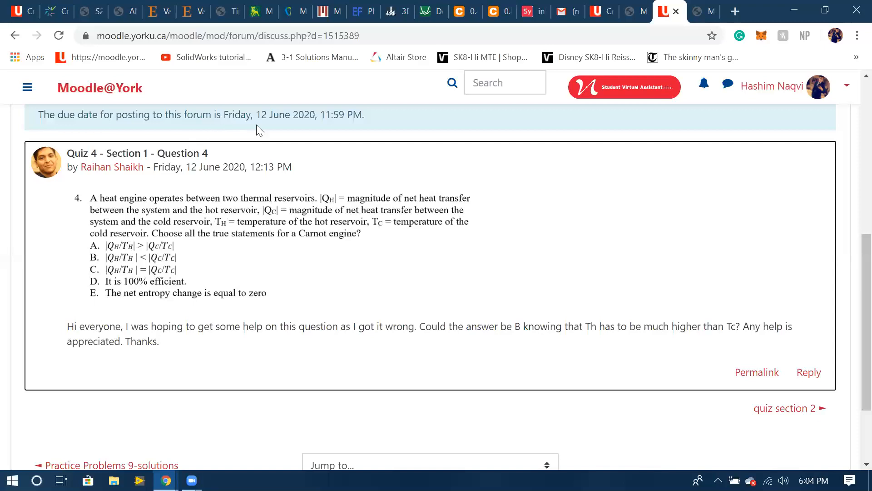
mouse_move(404, 293)
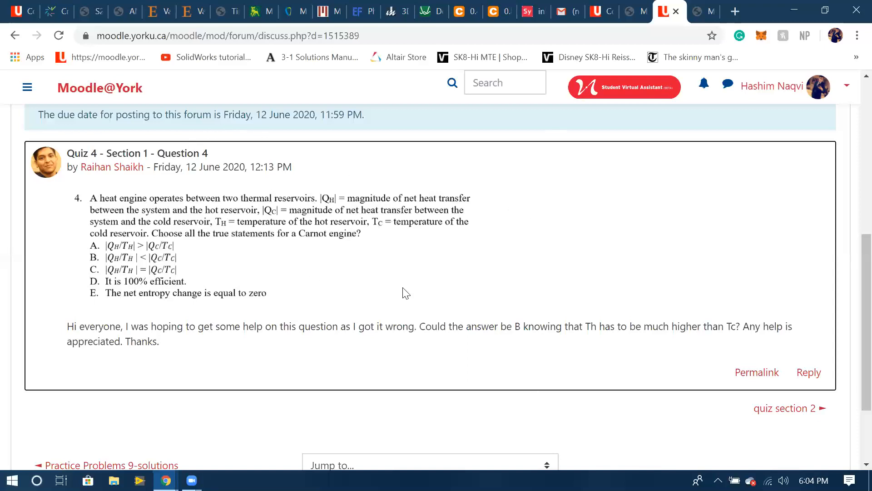
mouse_move(289, 294)
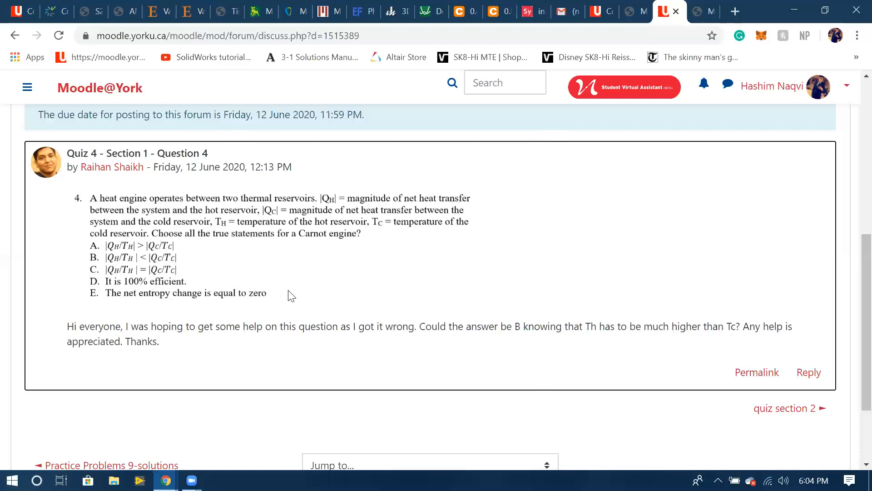
mouse_move(381, 189)
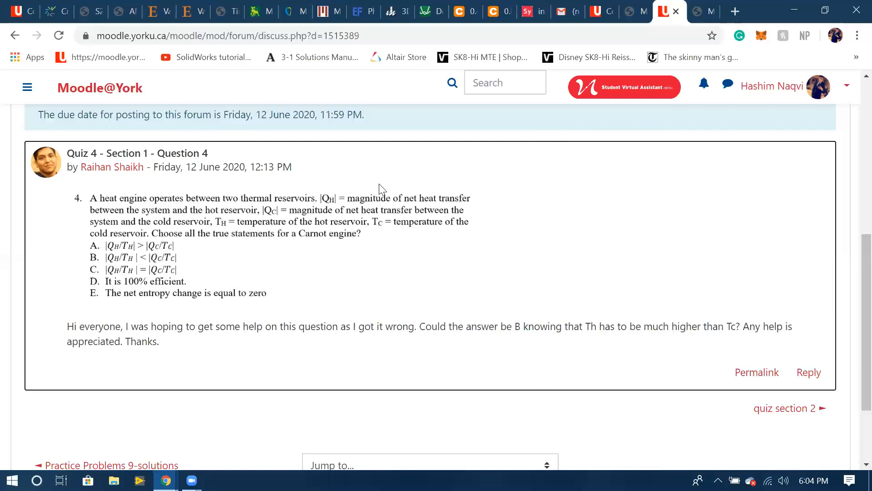
mouse_move(274, 239)
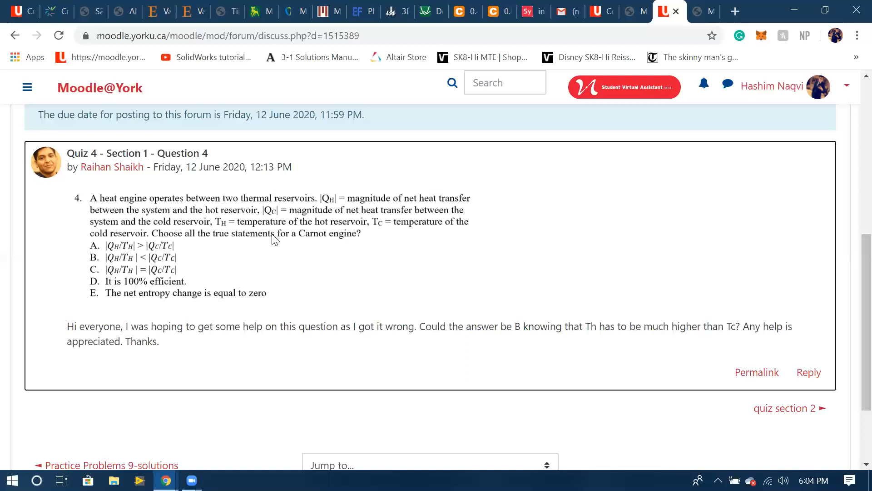
mouse_move(190, 216)
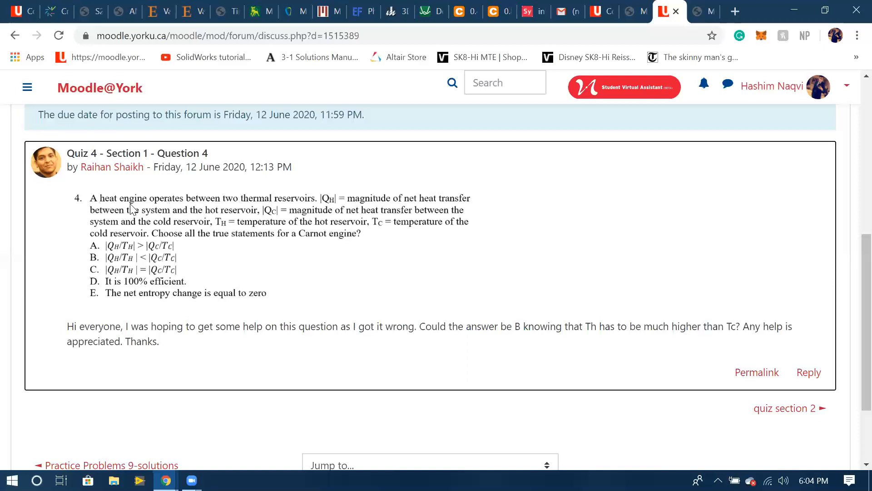
mouse_move(233, 271)
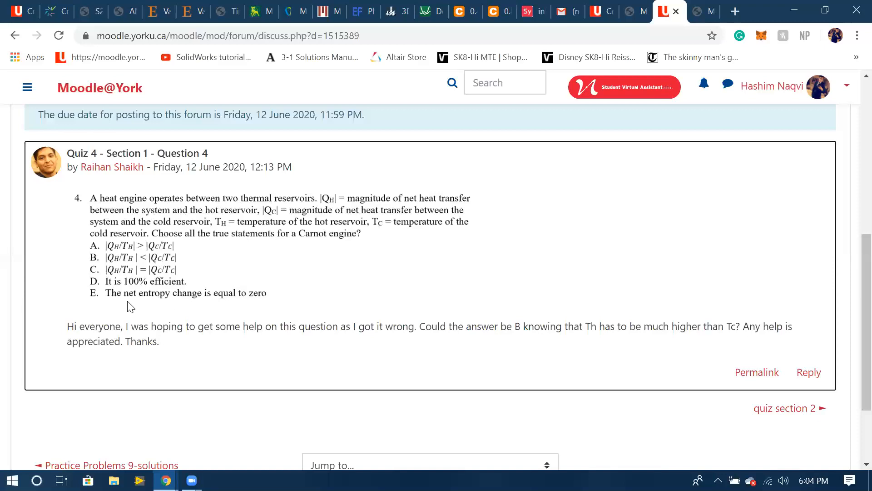
mouse_move(195, 307)
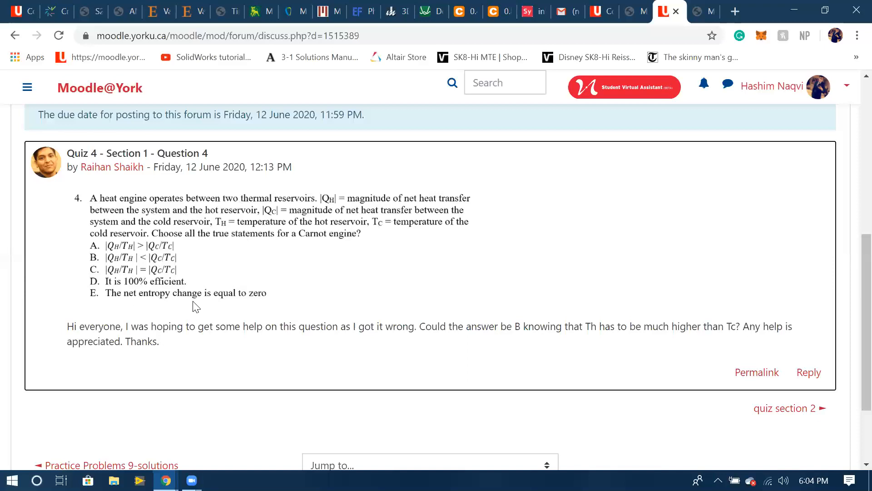
mouse_move(338, 304)
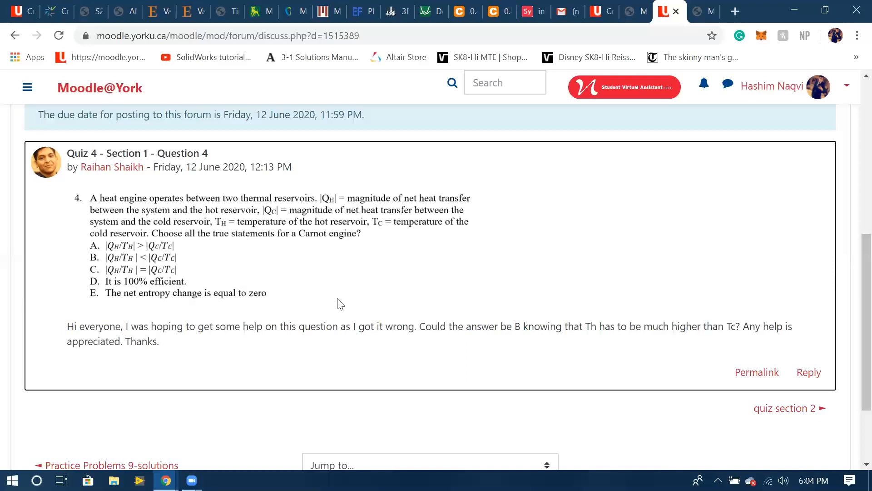
mouse_move(95, 289)
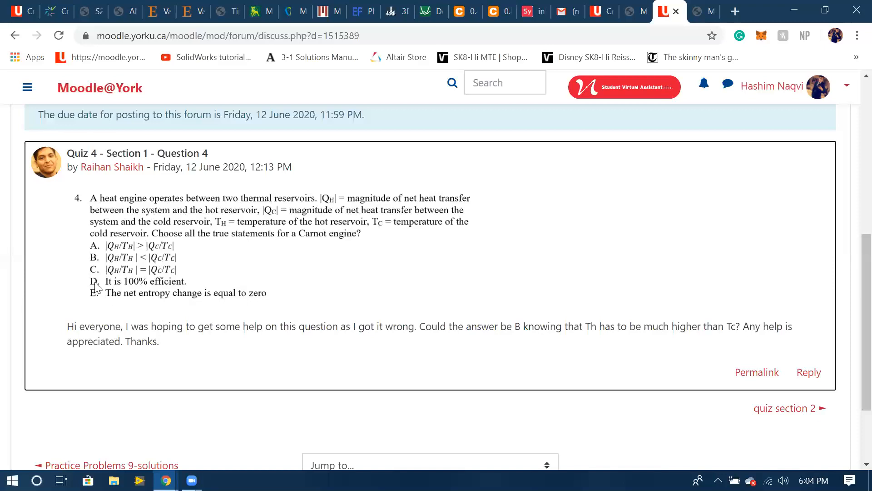
mouse_move(161, 295)
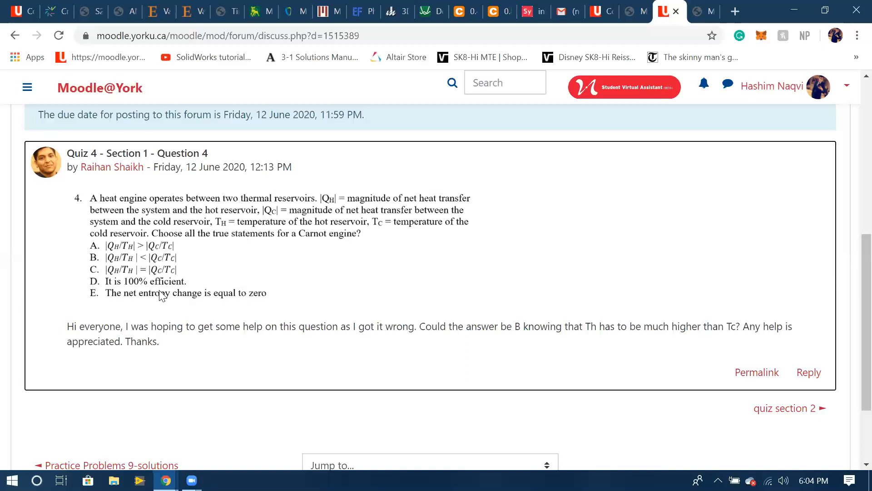
mouse_move(87, 206)
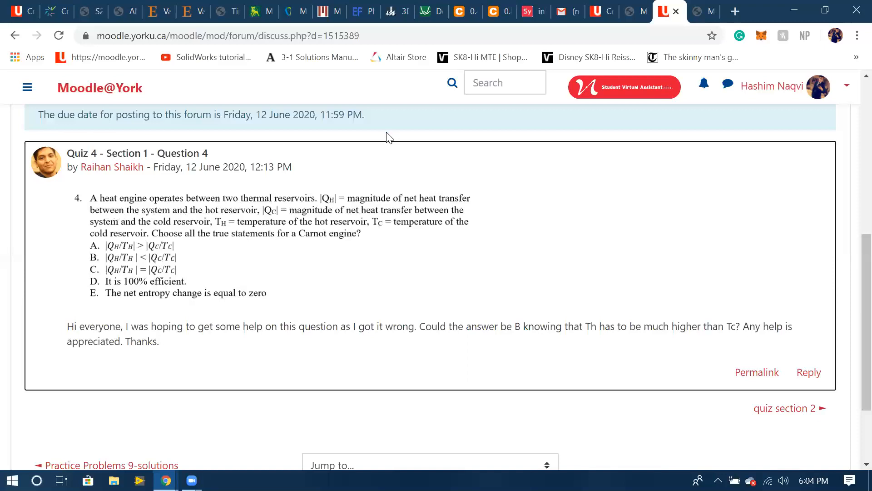
mouse_move(339, 239)
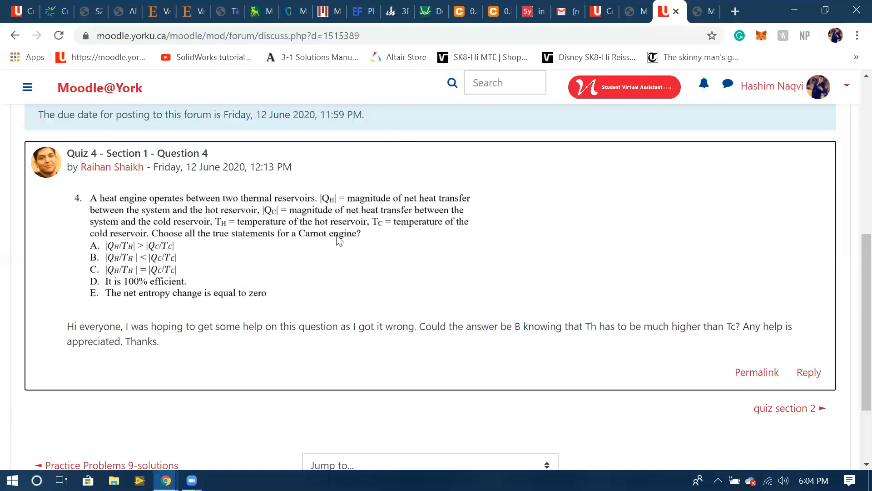
mouse_move(503, 371)
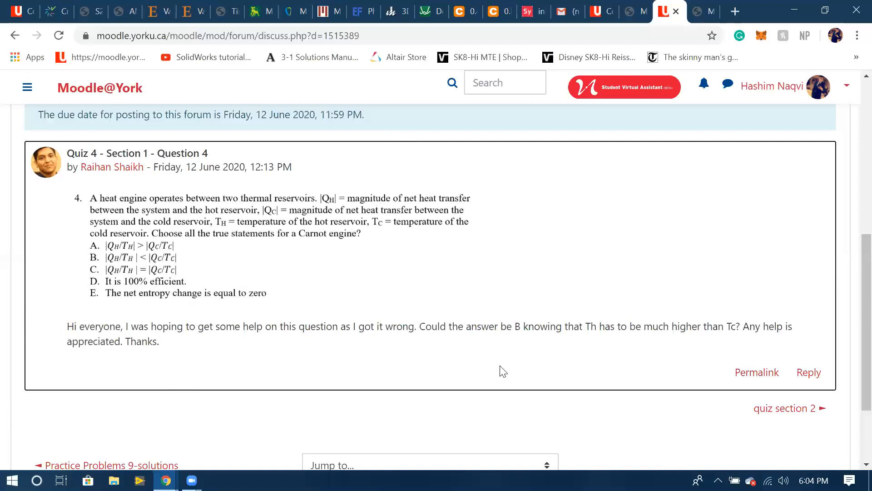
mouse_move(338, 225)
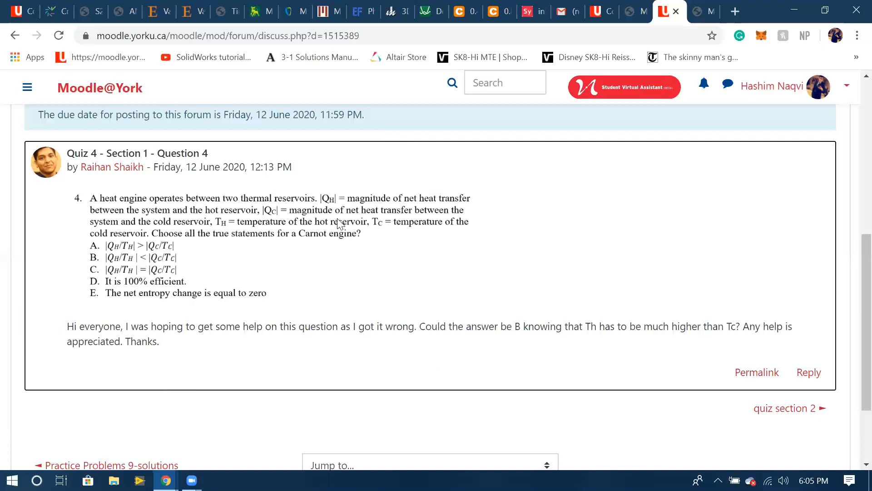
mouse_move(313, 275)
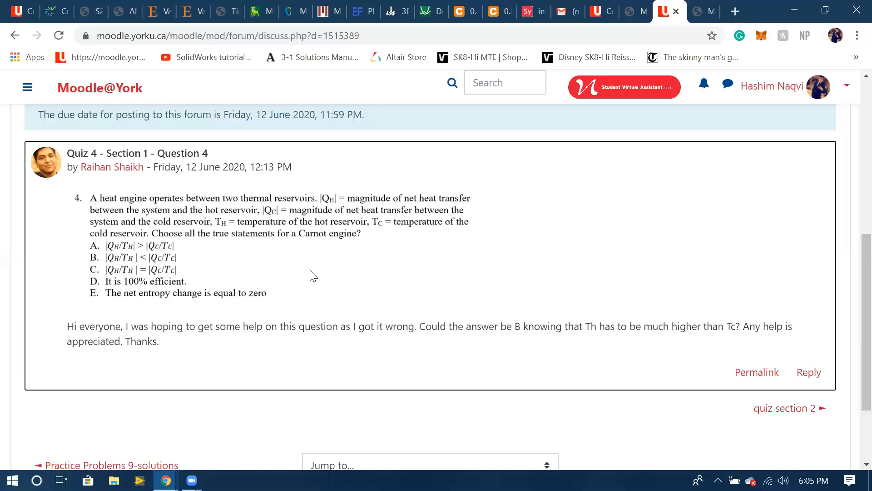
mouse_move(594, 273)
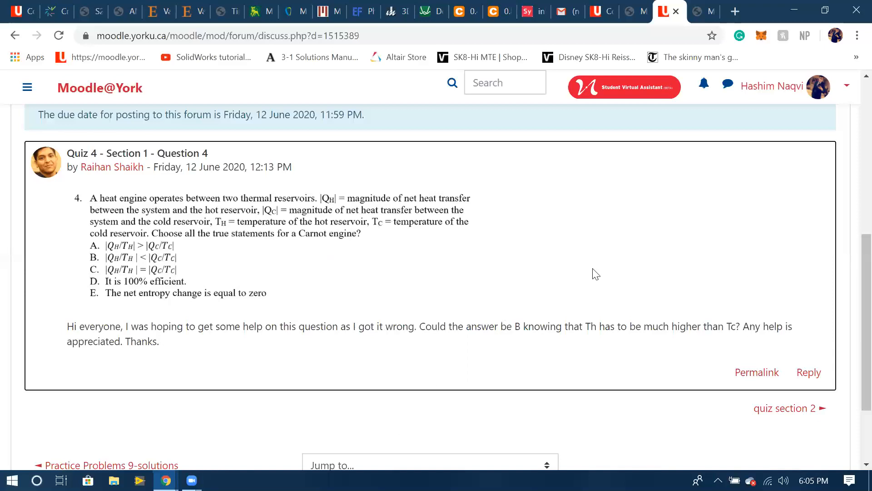
mouse_move(423, 279)
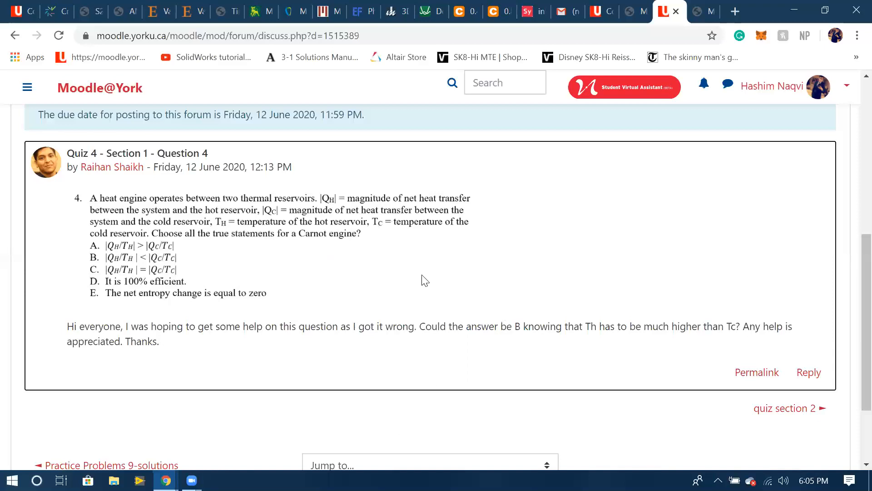
mouse_move(441, 248)
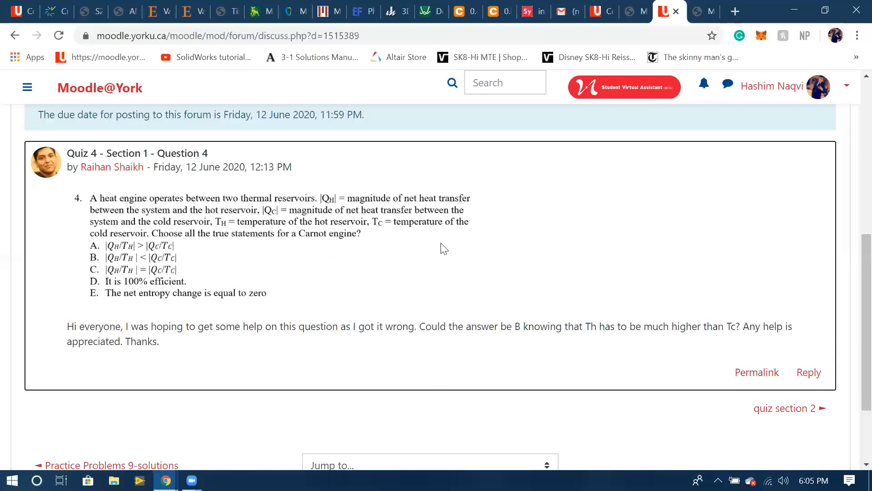
mouse_move(768, 218)
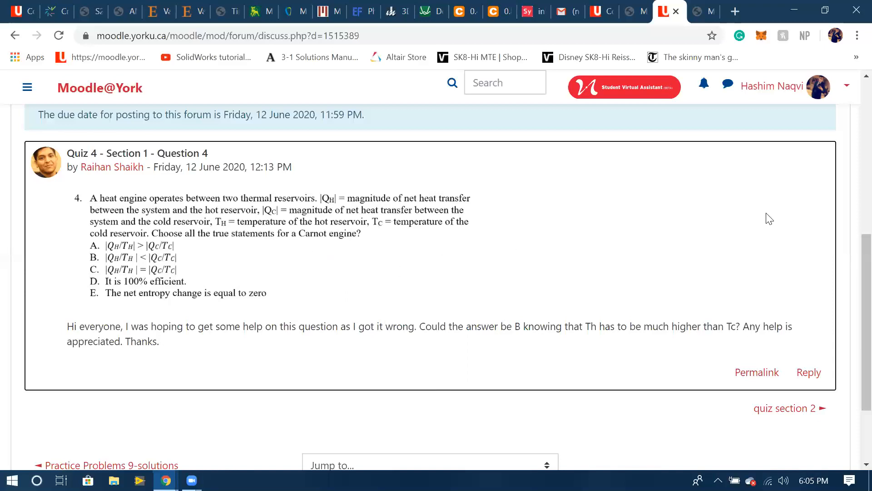
mouse_move(601, 302)
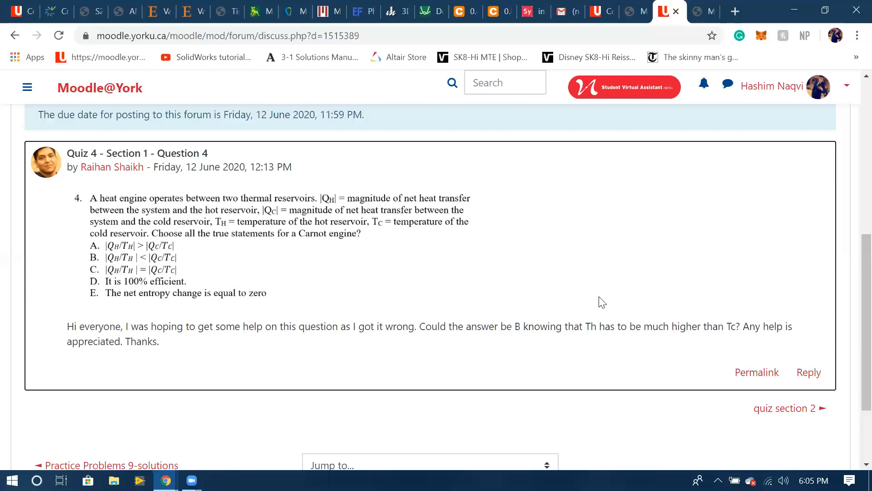
mouse_move(418, 291)
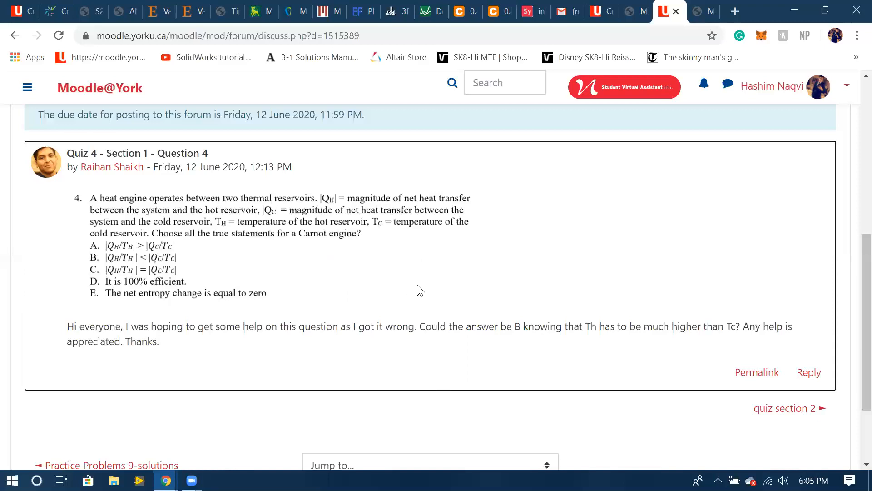
mouse_move(581, 208)
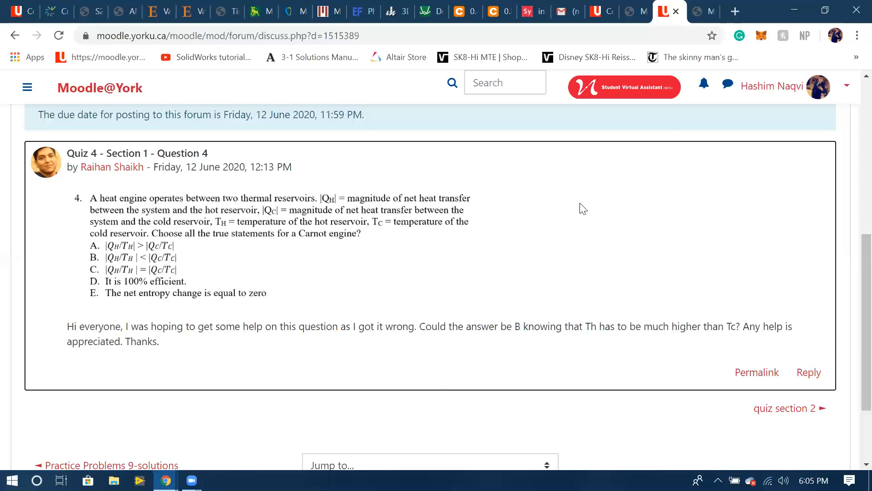
mouse_move(360, 289)
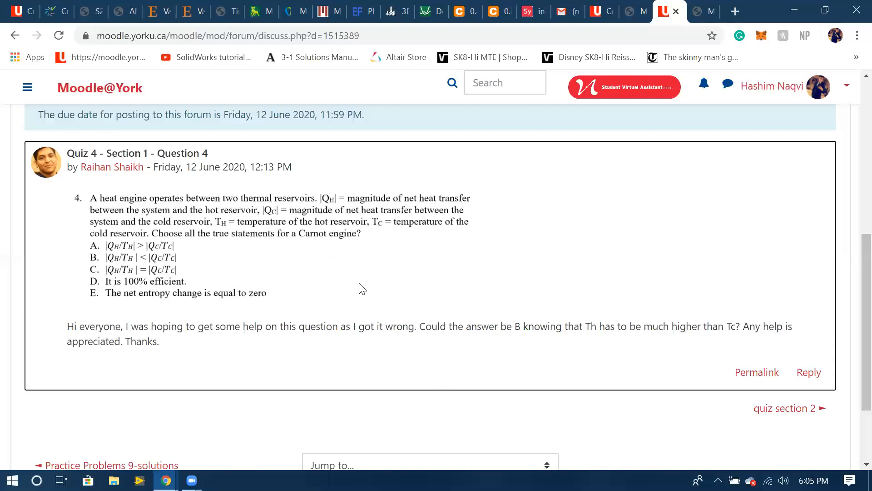
mouse_move(284, 210)
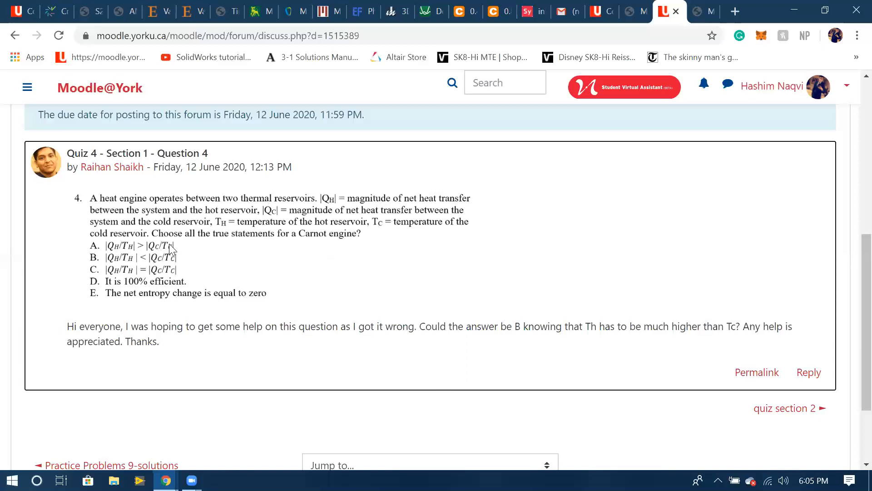
mouse_move(513, 234)
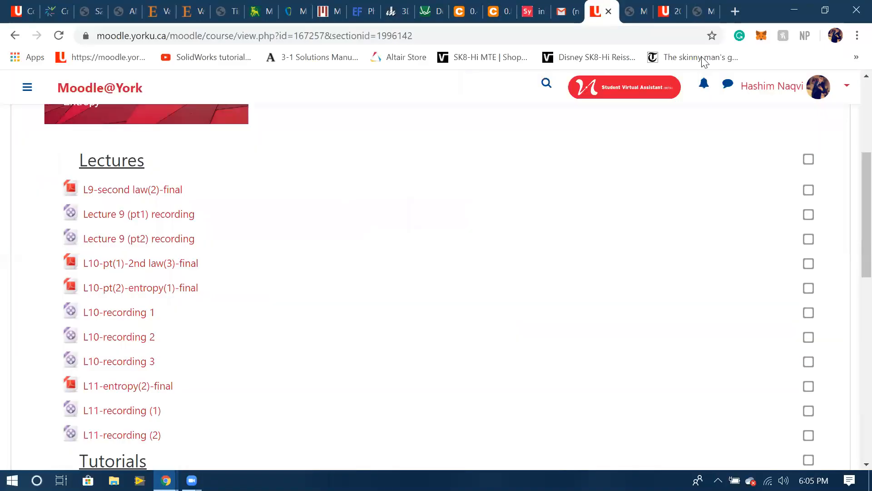
Open the L9-second law(2)-final lecture PDF to the heat engine thermal efficiency slide.
left_click(132, 189)
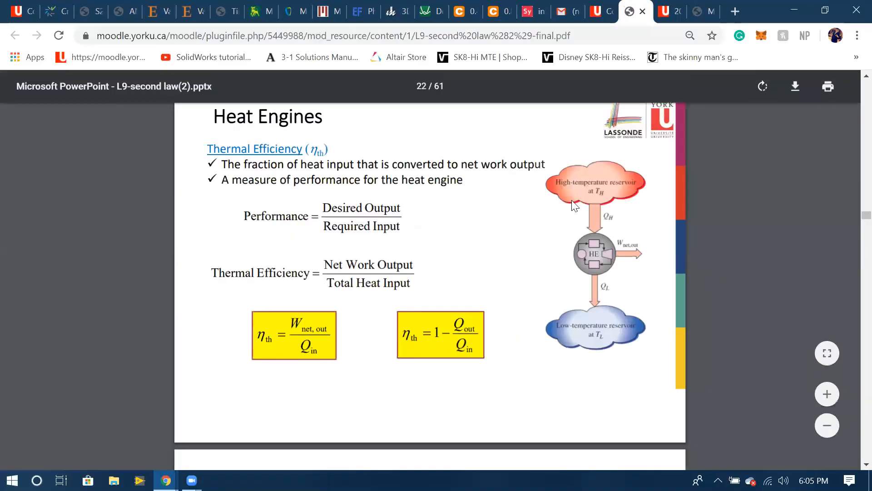
mouse_move(377, 222)
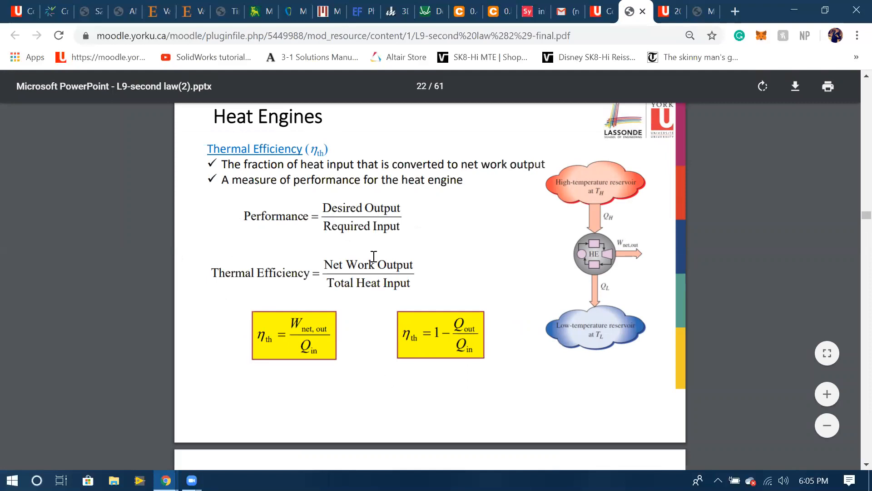
mouse_move(423, 358)
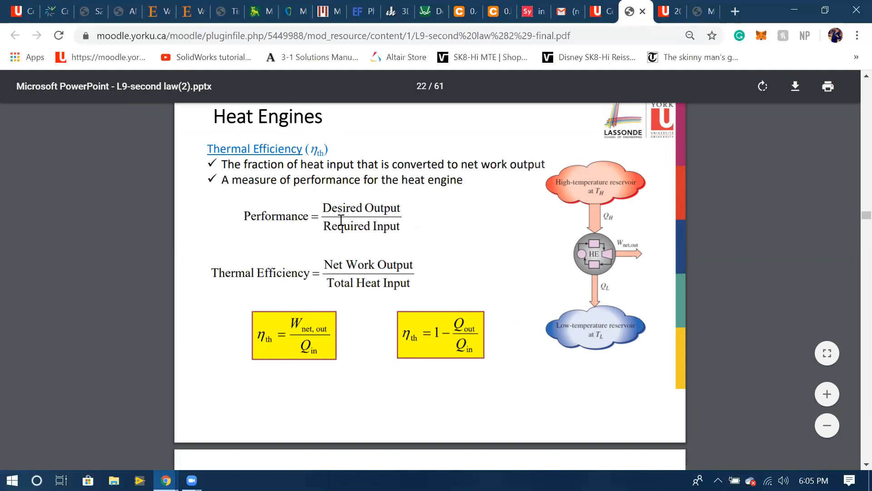
mouse_move(298, 325)
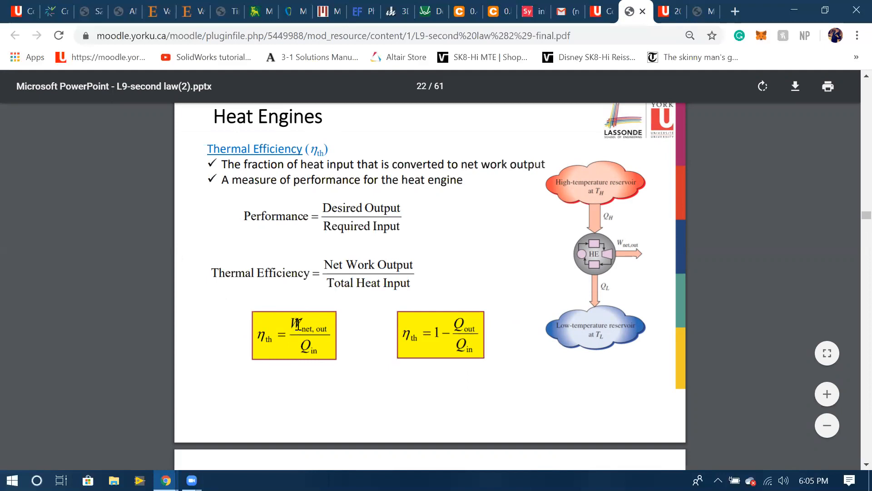
mouse_move(338, 233)
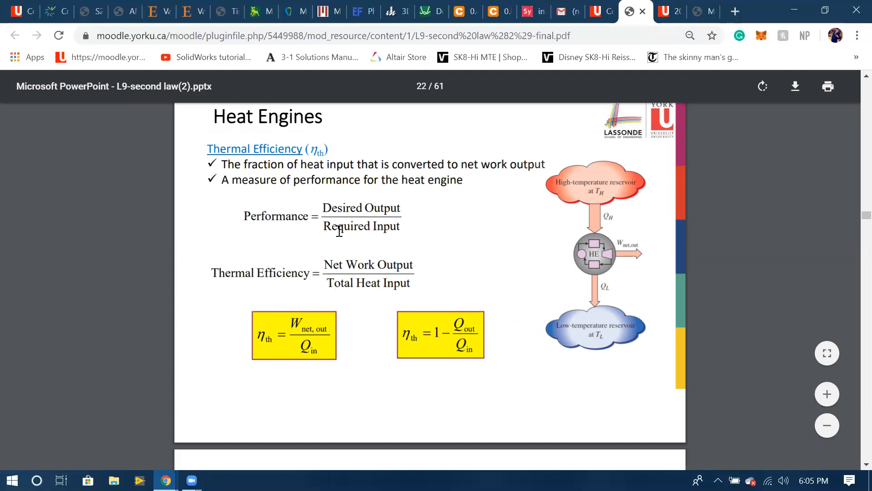
mouse_move(288, 390)
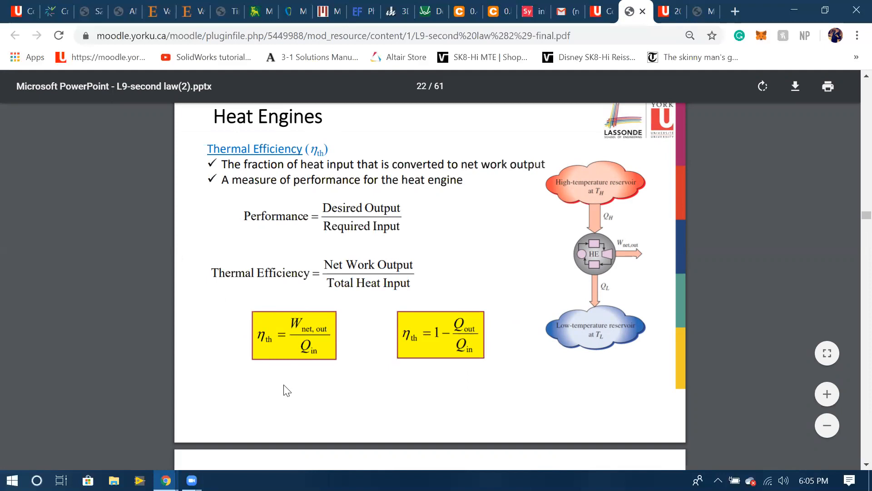
mouse_move(318, 378)
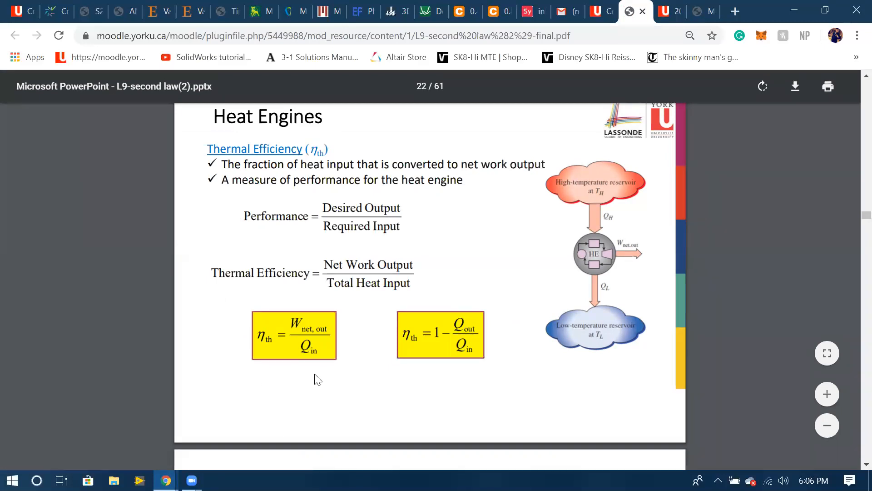
mouse_move(349, 347)
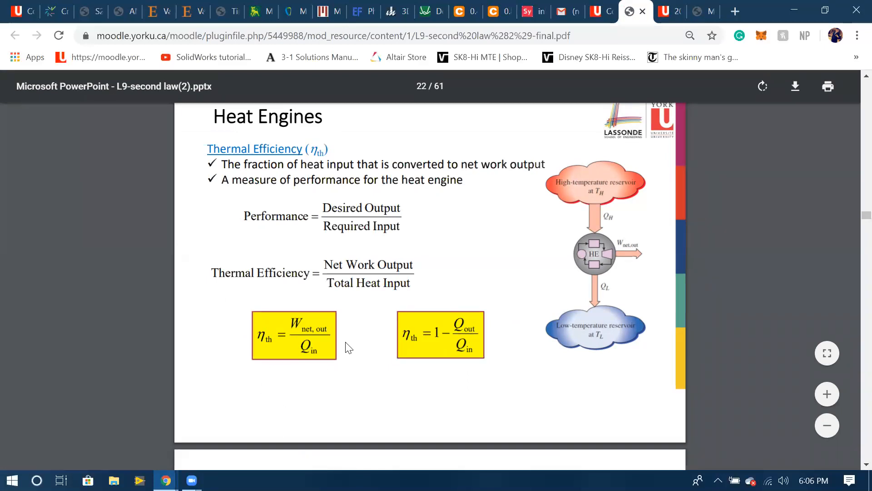
mouse_move(310, 309)
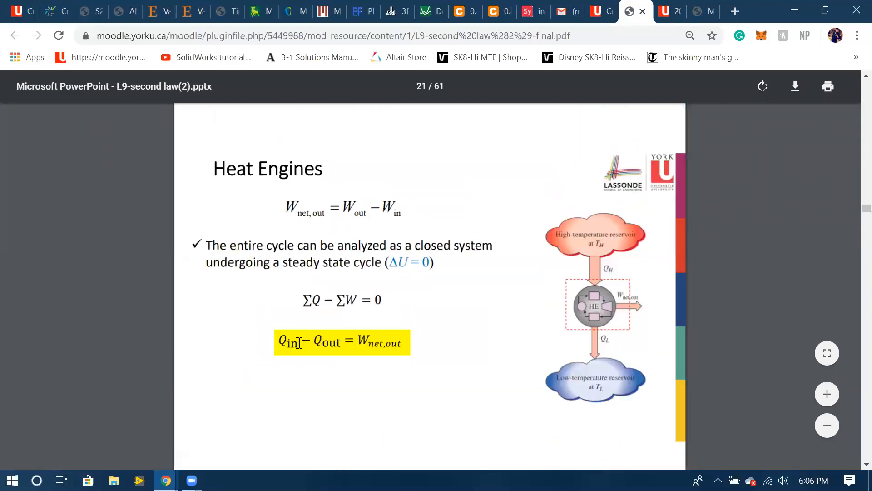
mouse_move(347, 350)
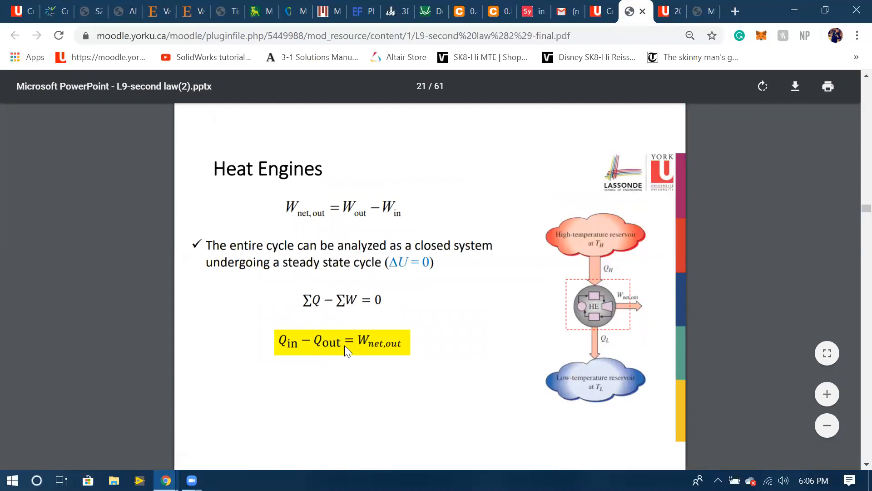
Scroll the lecture PDF past the thermal efficiency slide toward the notation note.
scroll("down", 3)
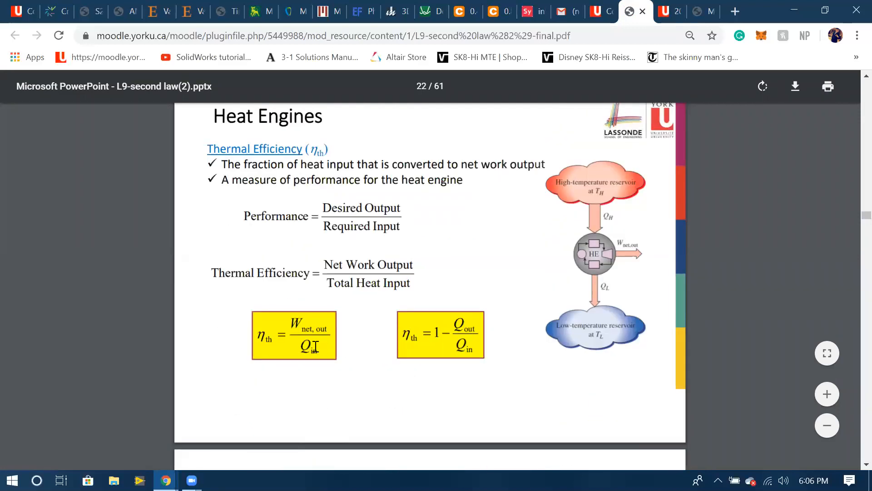
mouse_move(322, 323)
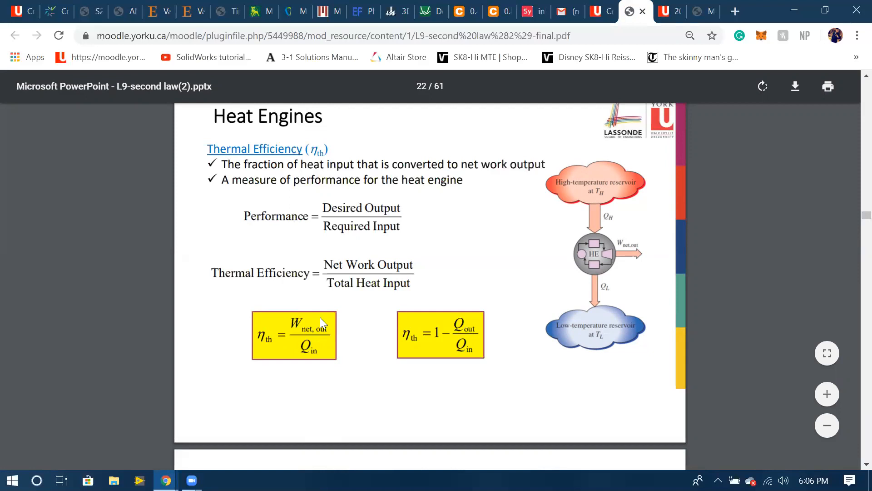
mouse_move(455, 322)
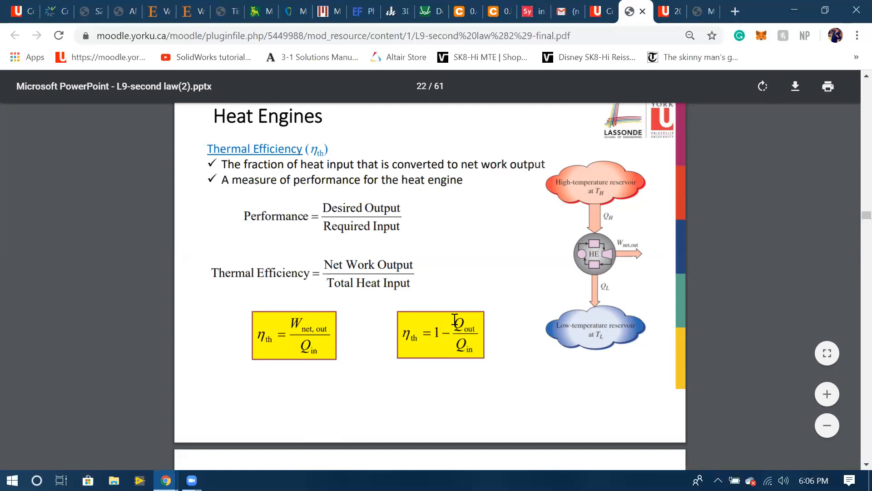
mouse_move(466, 325)
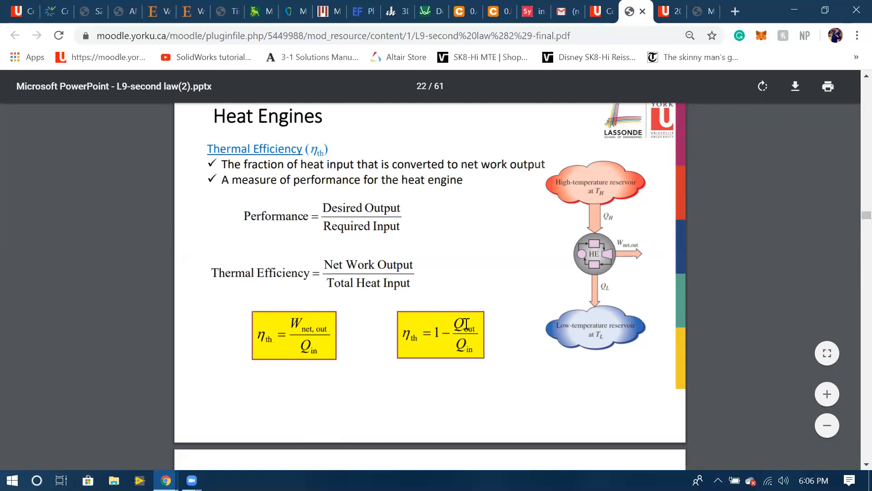
mouse_move(446, 355)
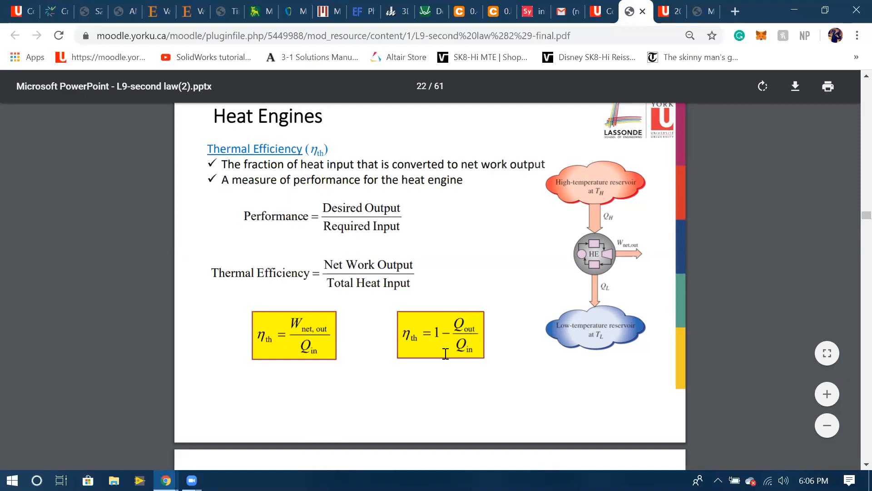
mouse_move(449, 316)
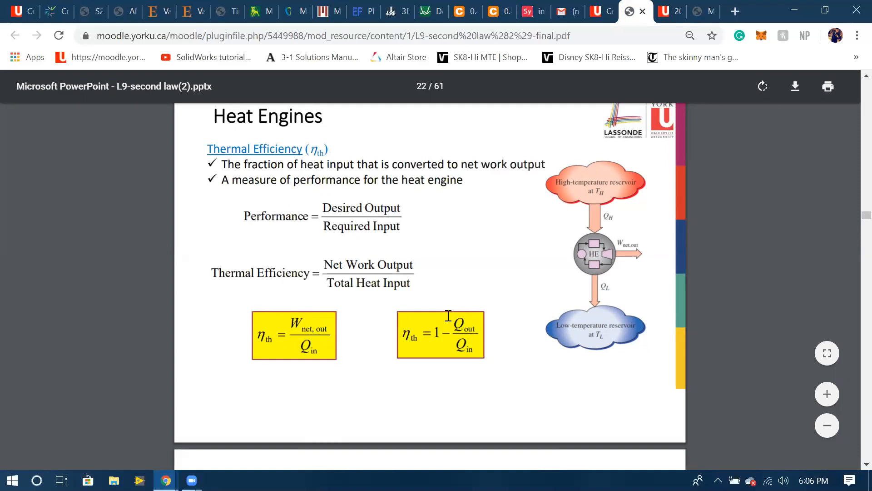
mouse_move(598, 281)
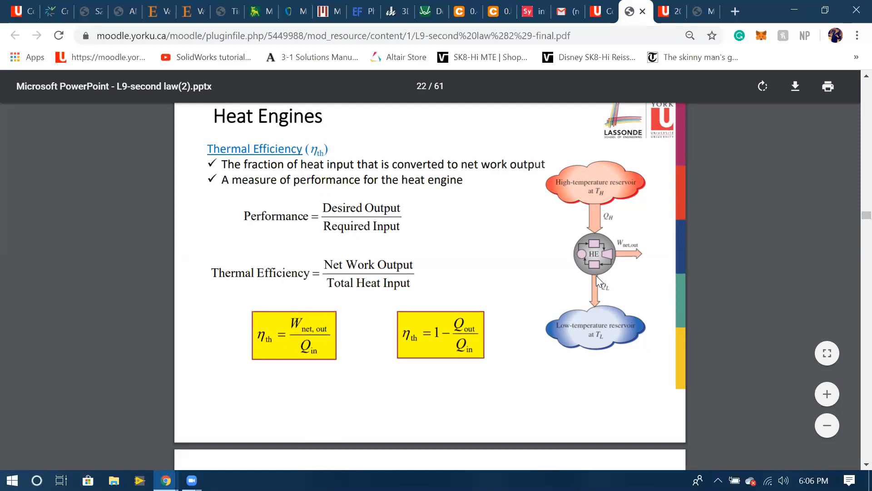
mouse_move(603, 297)
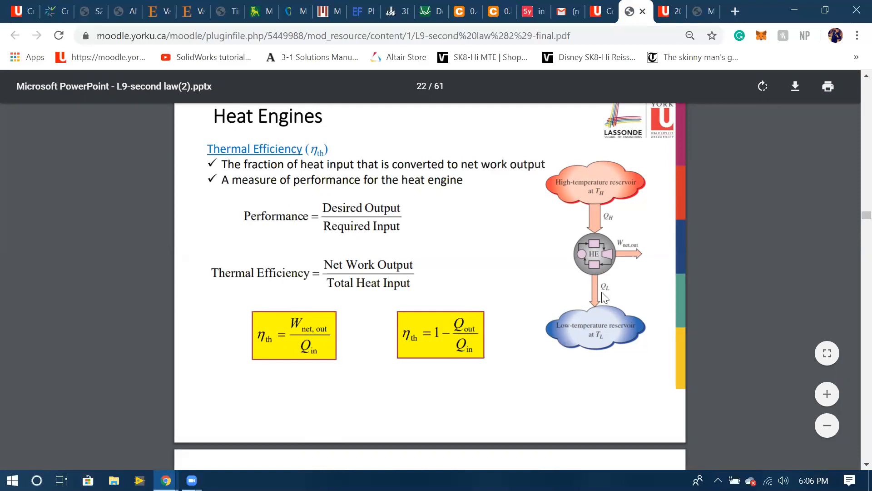
mouse_move(637, 252)
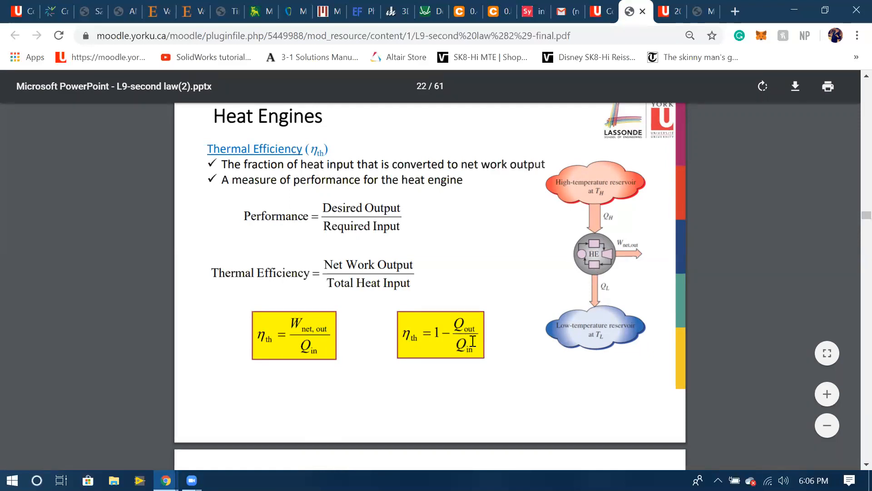
mouse_move(604, 184)
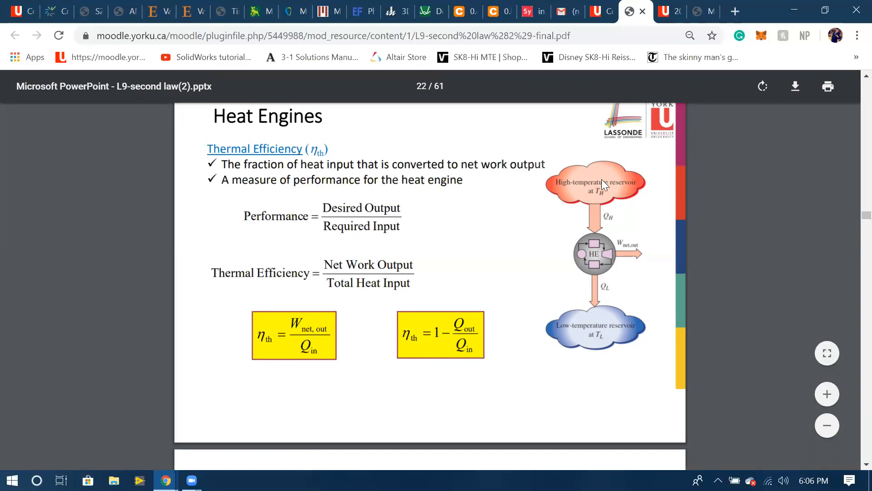
mouse_move(463, 317)
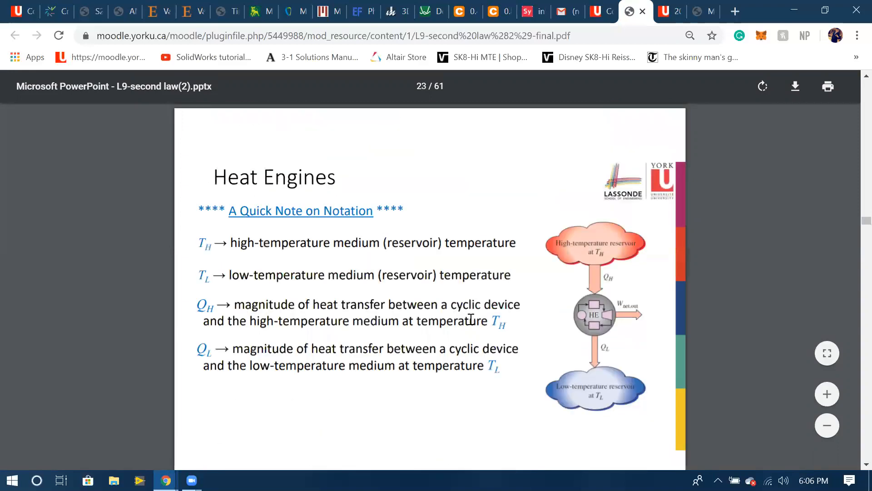
Scroll down the lecture deck to slide 58, The Carnot Principles.
scroll("down", 3)
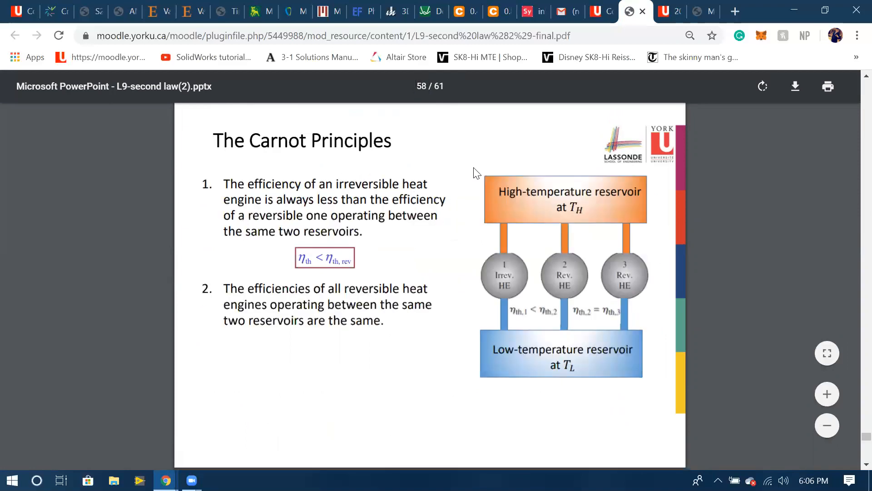
mouse_move(393, 175)
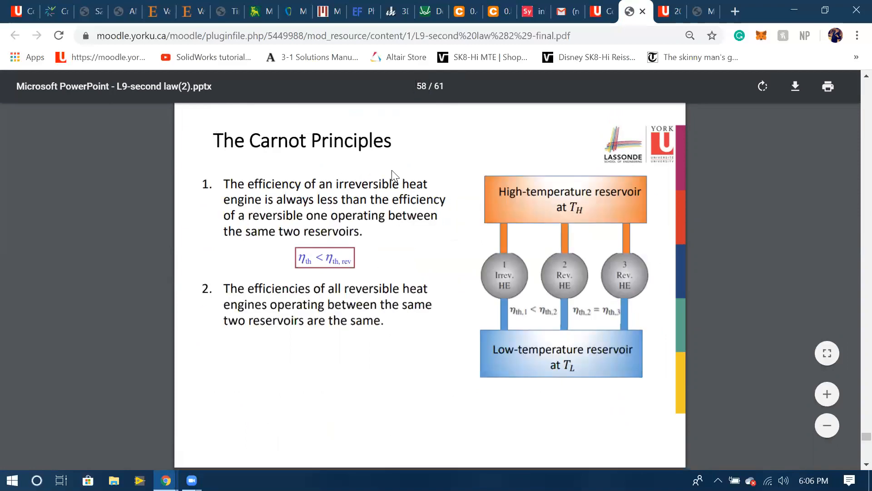
mouse_move(540, 296)
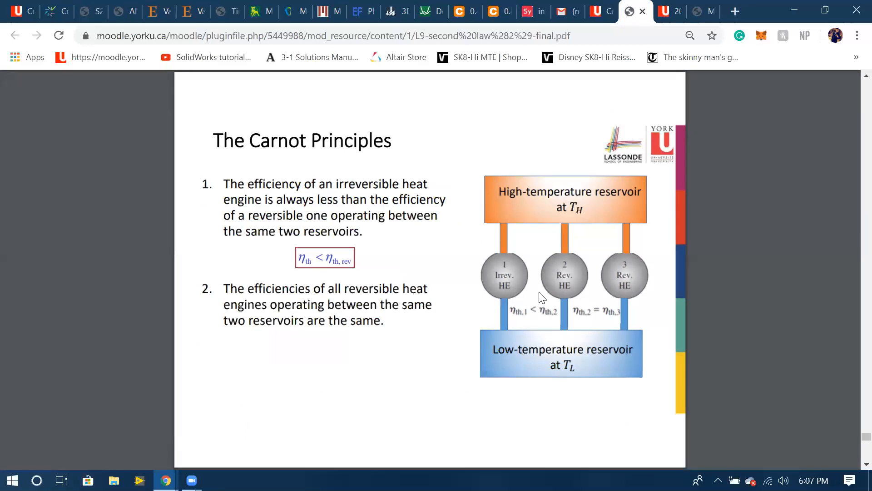
mouse_move(365, 256)
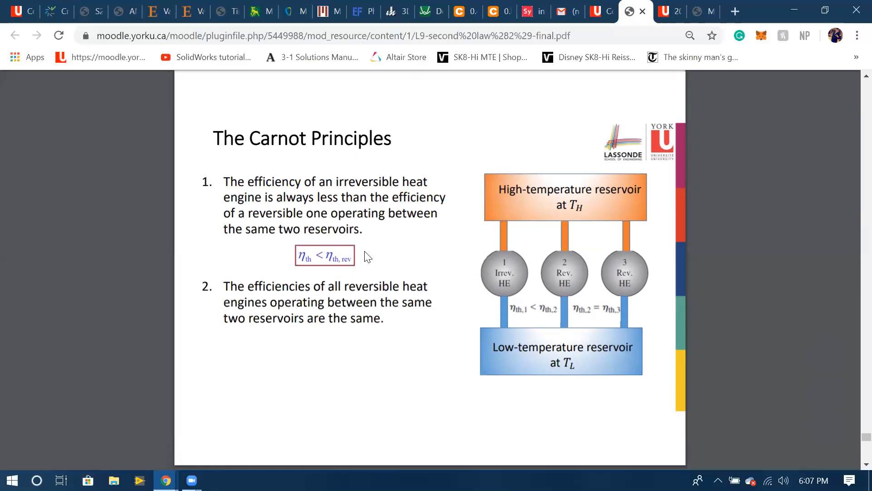
Scroll past the Thermodynamic Temperature Scale slide to the top of The Carnot Heat Engine.
scroll("down", 3)
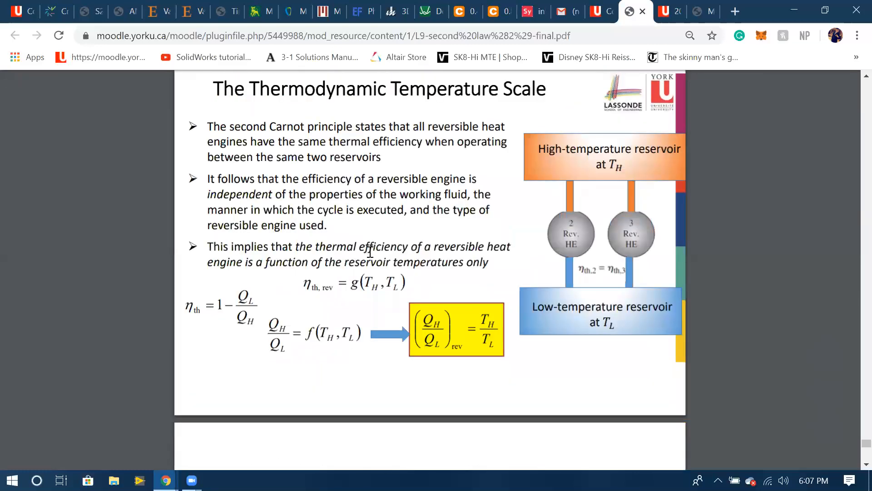
mouse_move(492, 324)
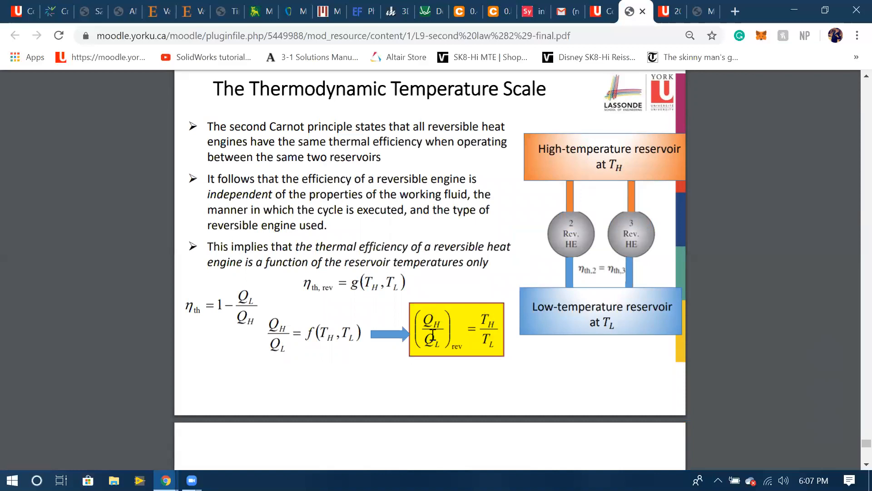
mouse_move(492, 343)
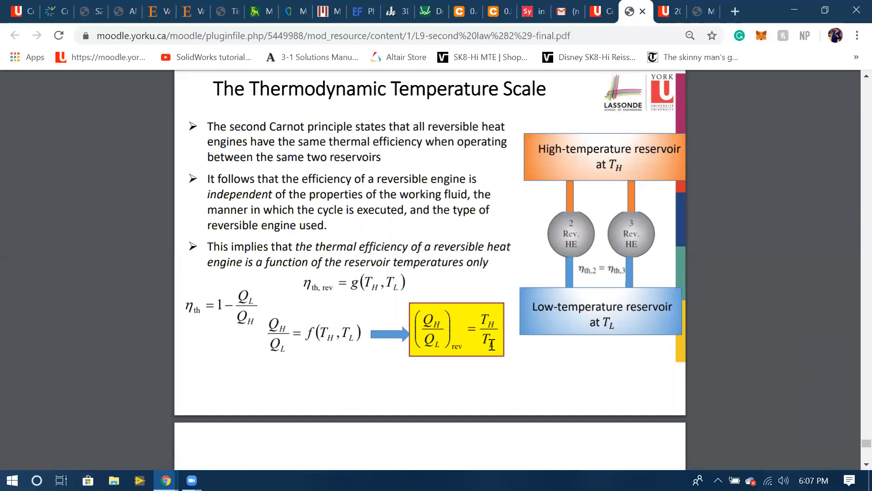
scroll("down", 3)
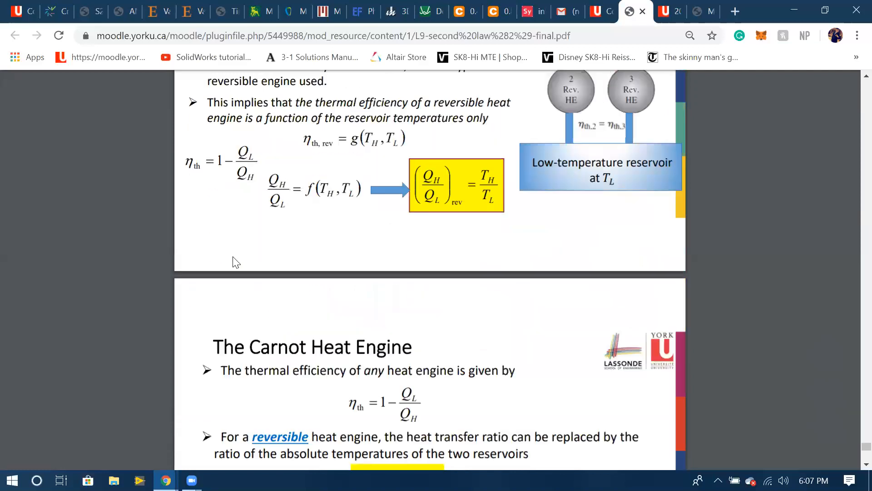
Highlight 'two thermal energy reservoirs at temperatures TL and TH can have' on the Carnot slide.
scroll("down", 3)
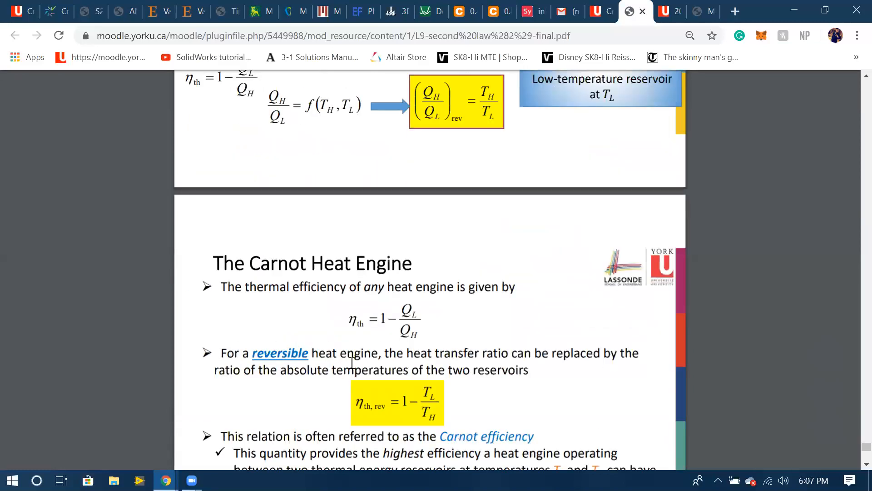
scroll("down", 3)
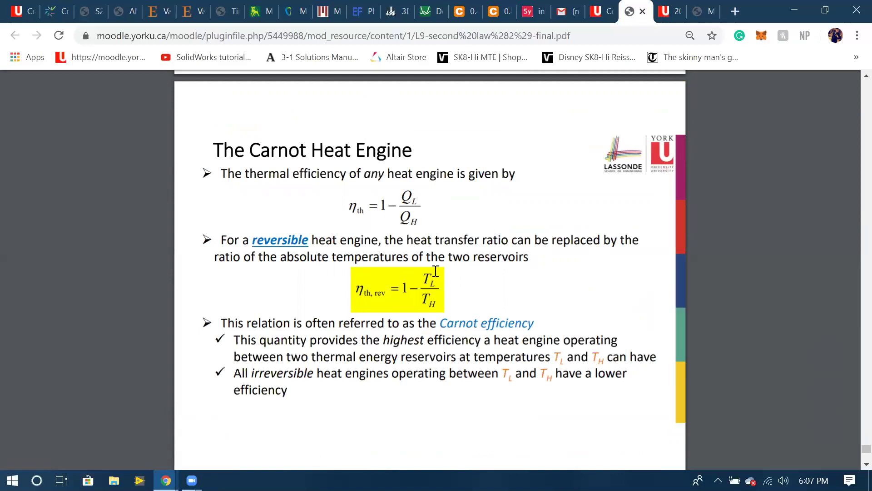
mouse_move(425, 282)
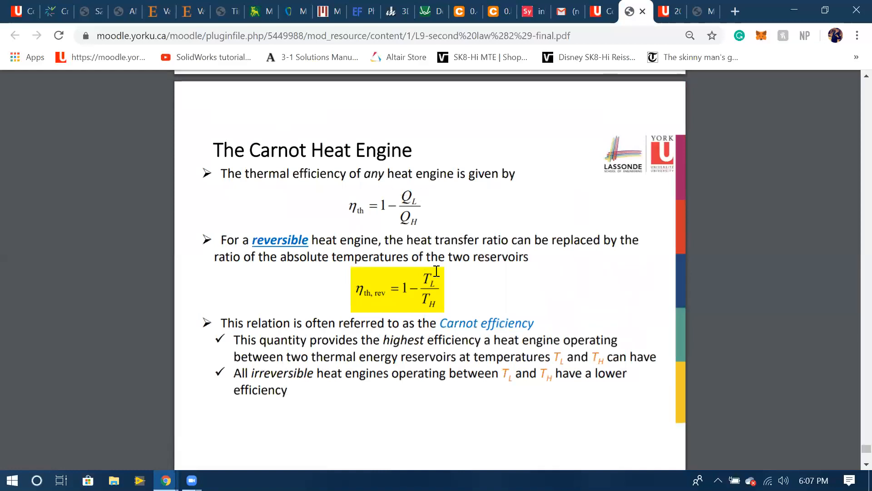
mouse_move(403, 200)
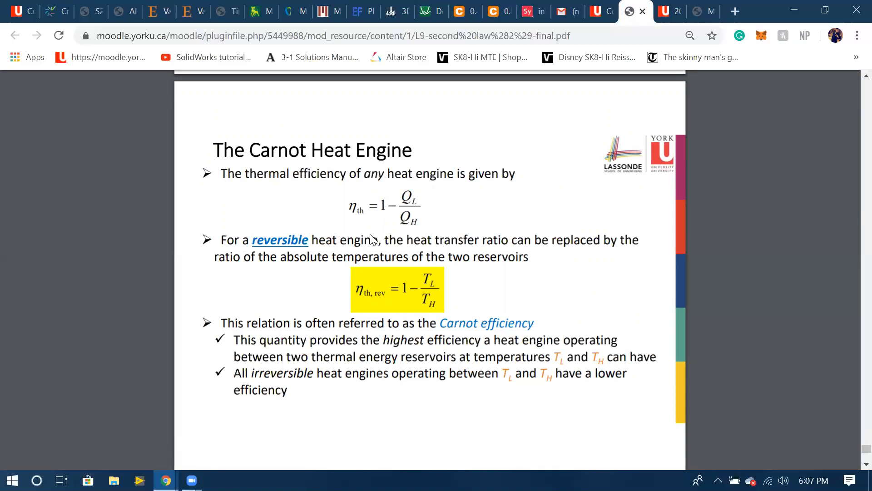
mouse_move(435, 293)
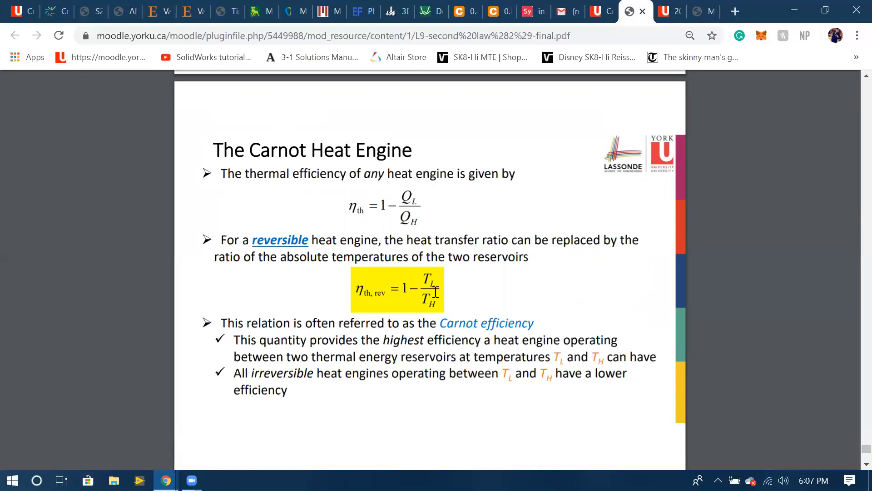
mouse_move(451, 272)
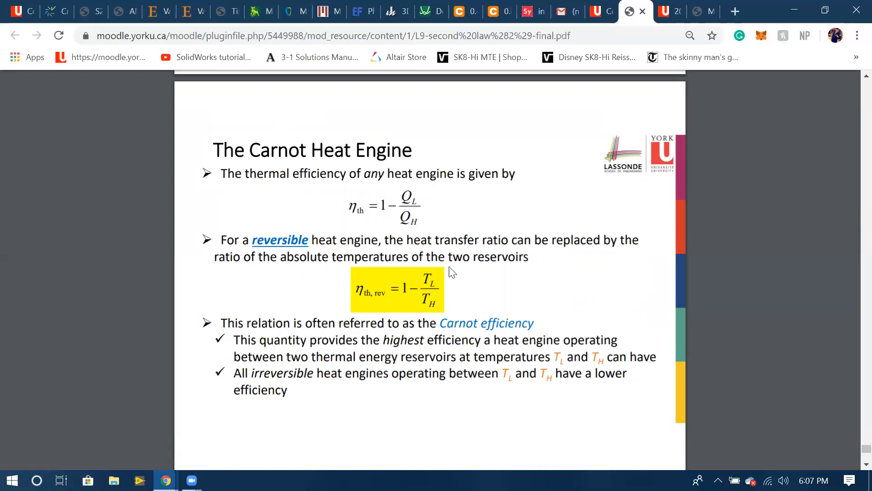
mouse_move(483, 353)
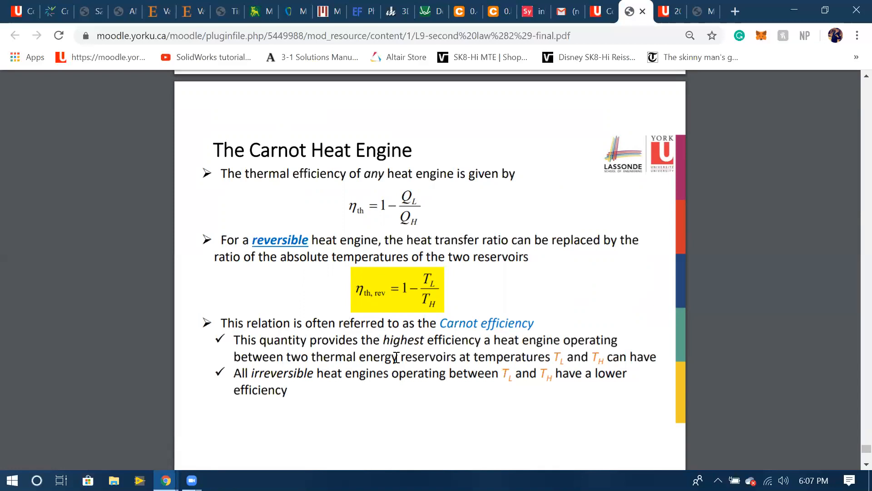
left_click_drag(286, 357, 611, 357)
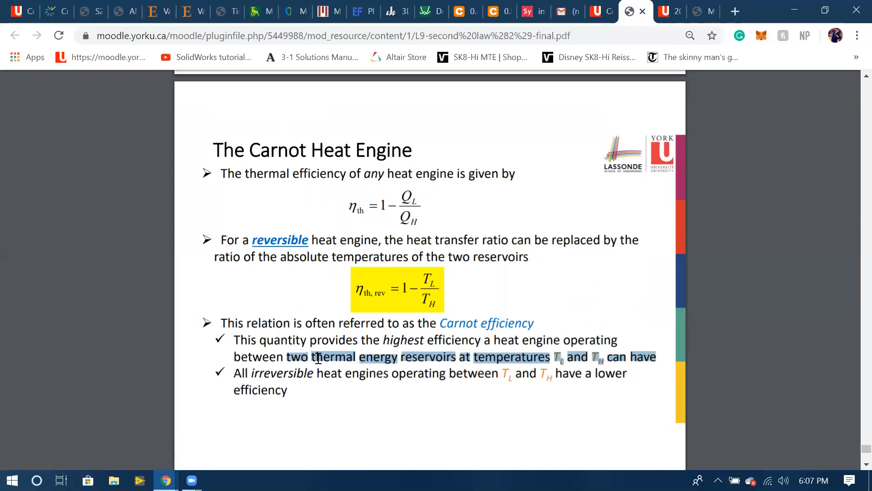
scroll("down", 3)
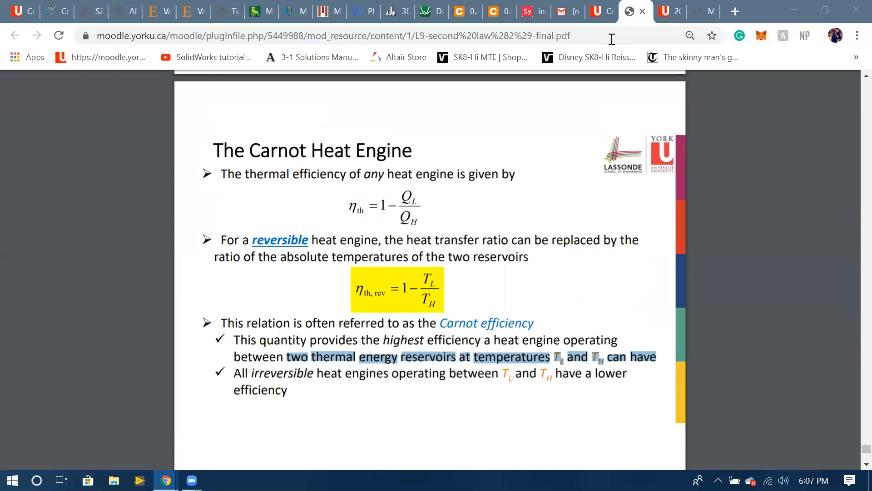
Switch back to the Moodle tab with the Quiz 4 Section 1 Question 4 post.
left_click(670, 11)
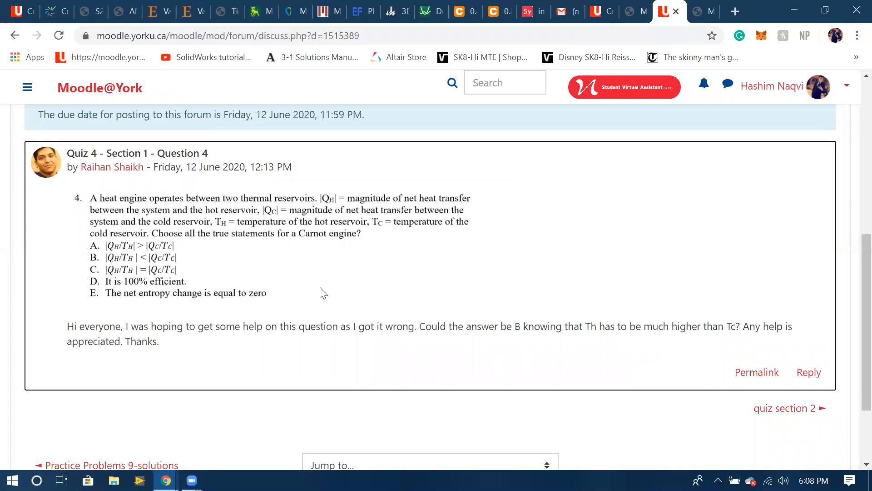
mouse_move(122, 282)
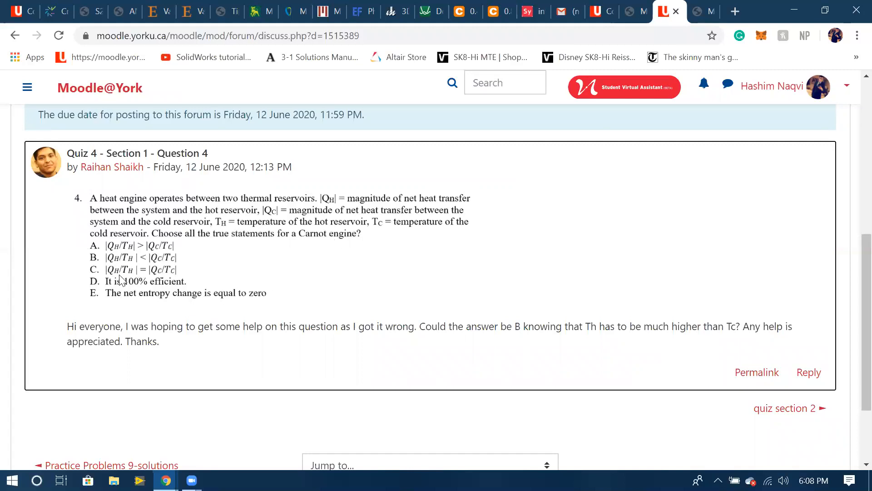
mouse_move(132, 274)
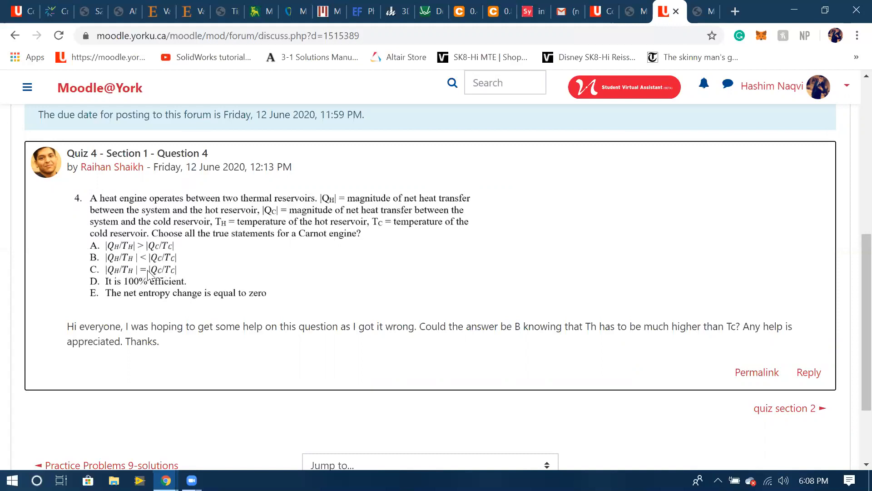
mouse_move(169, 266)
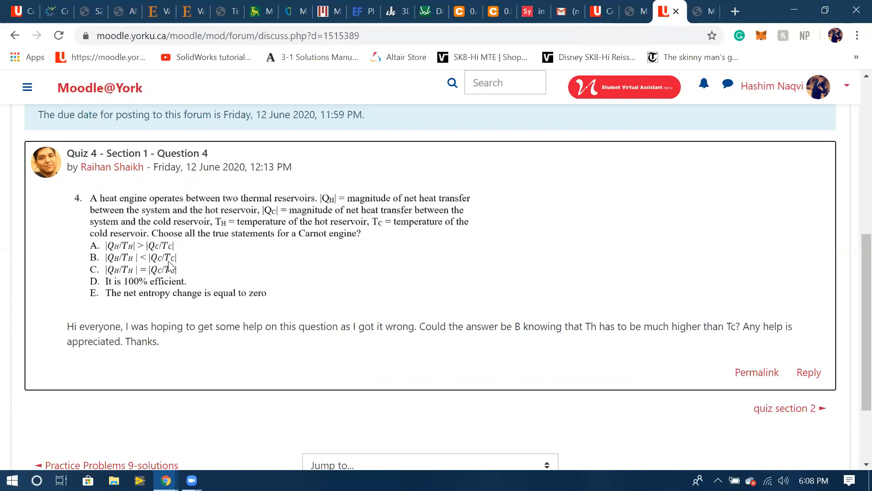
mouse_move(172, 277)
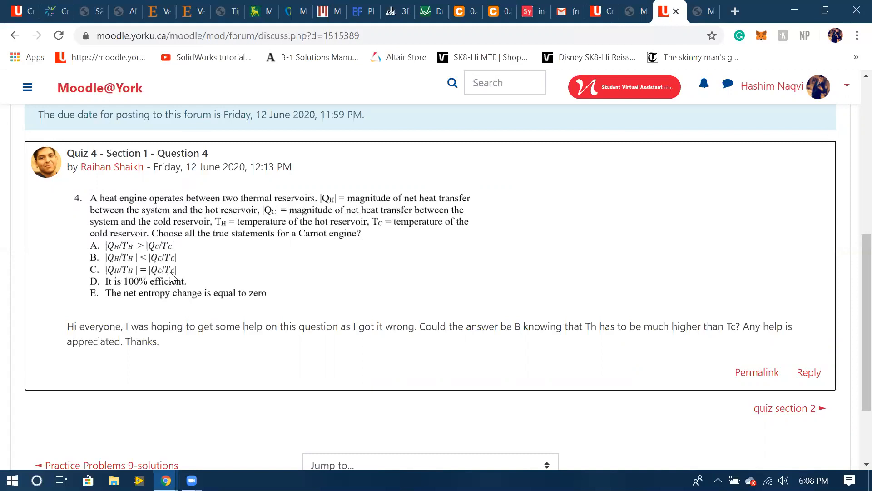
mouse_move(132, 272)
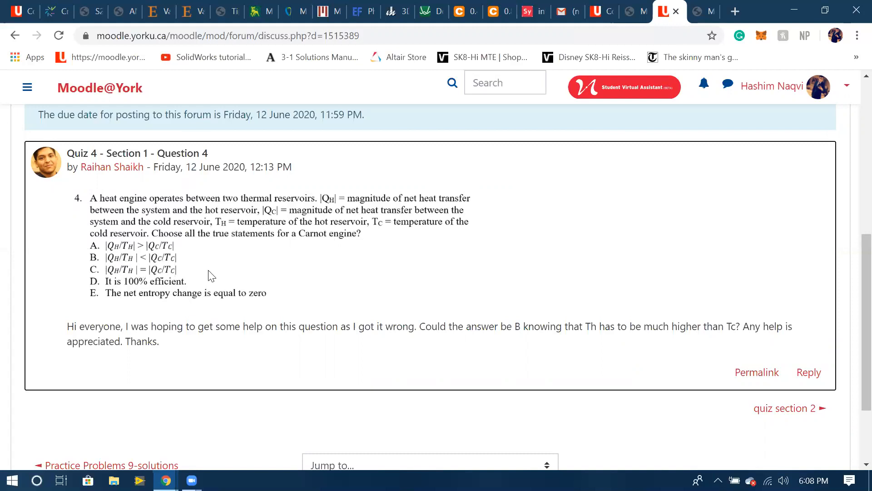
mouse_move(168, 281)
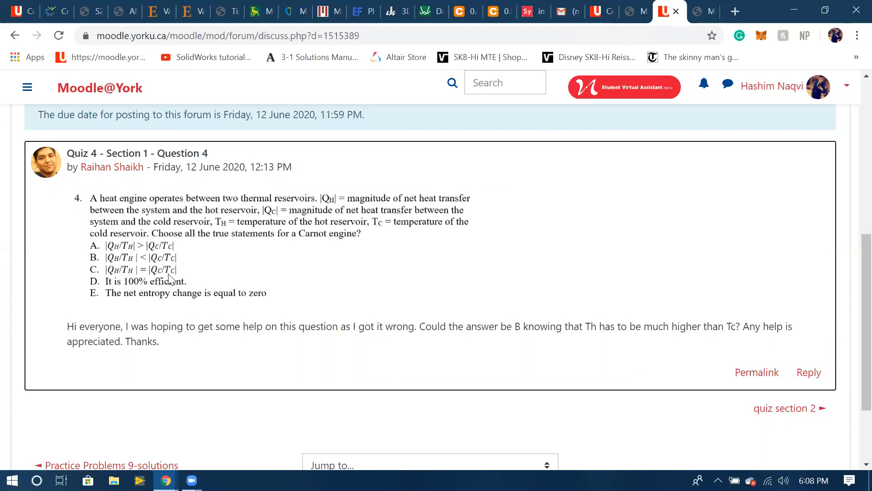
mouse_move(151, 274)
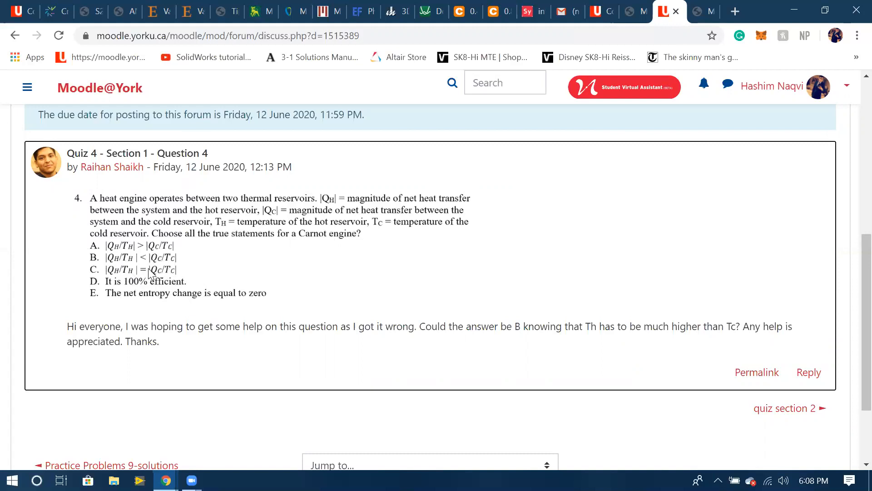
mouse_move(174, 278)
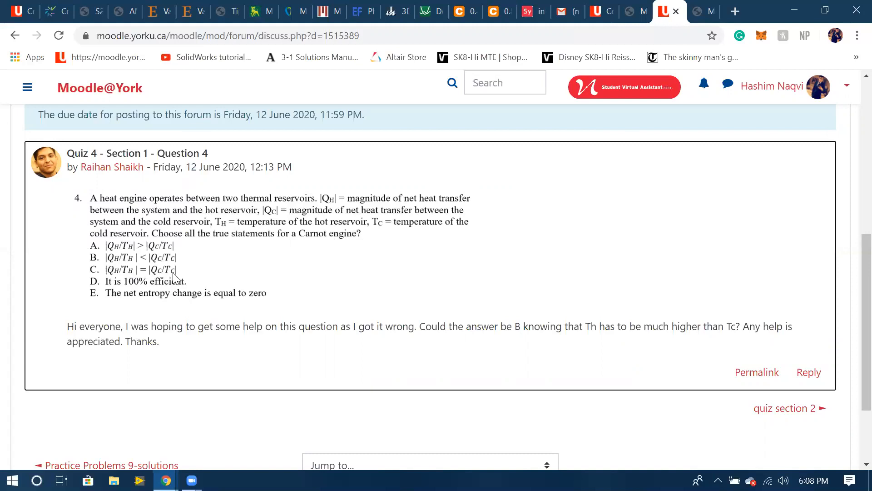
mouse_move(109, 282)
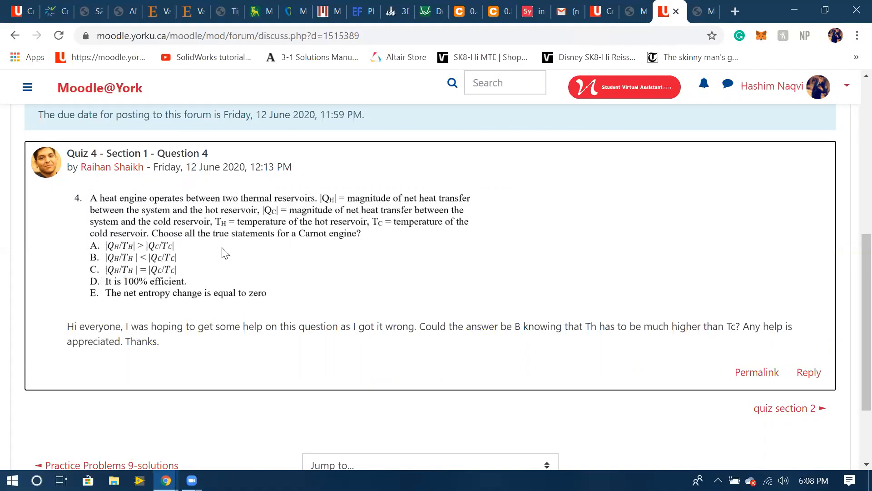
mouse_move(125, 267)
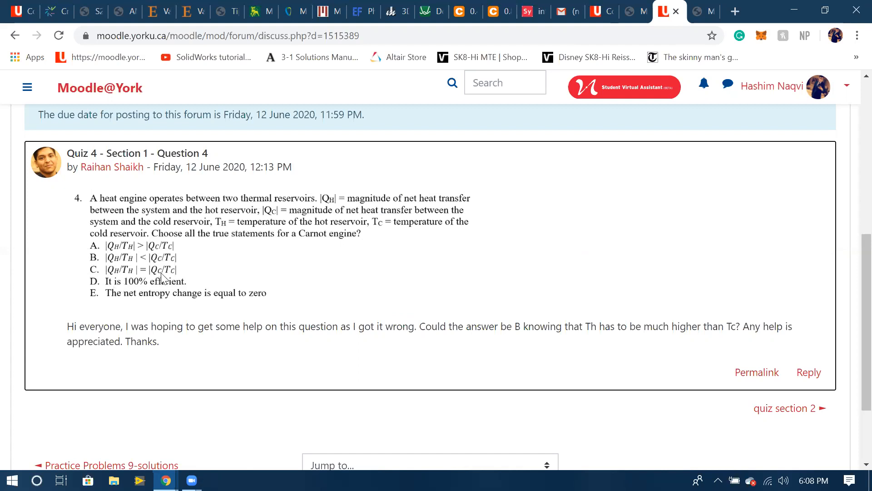
mouse_move(168, 270)
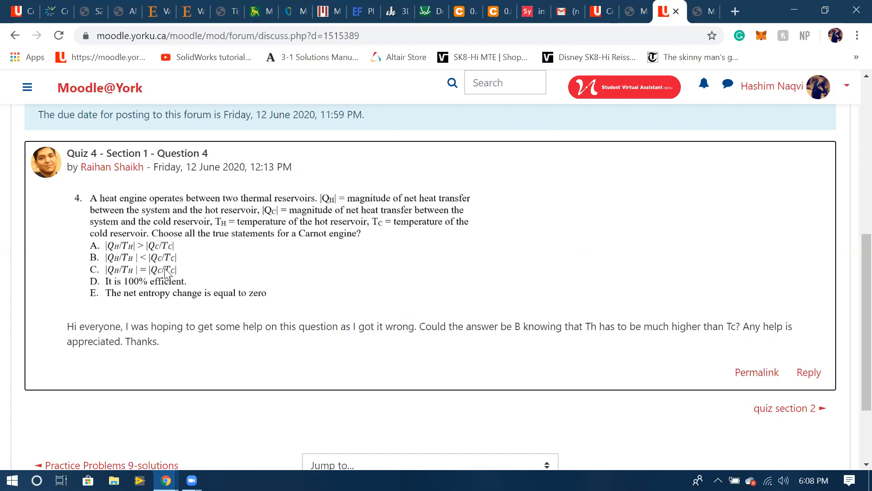
mouse_move(163, 291)
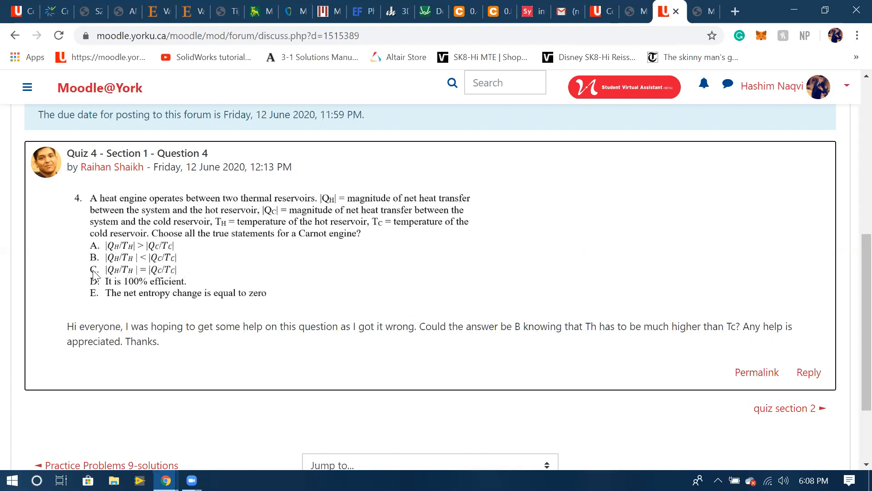
mouse_move(128, 284)
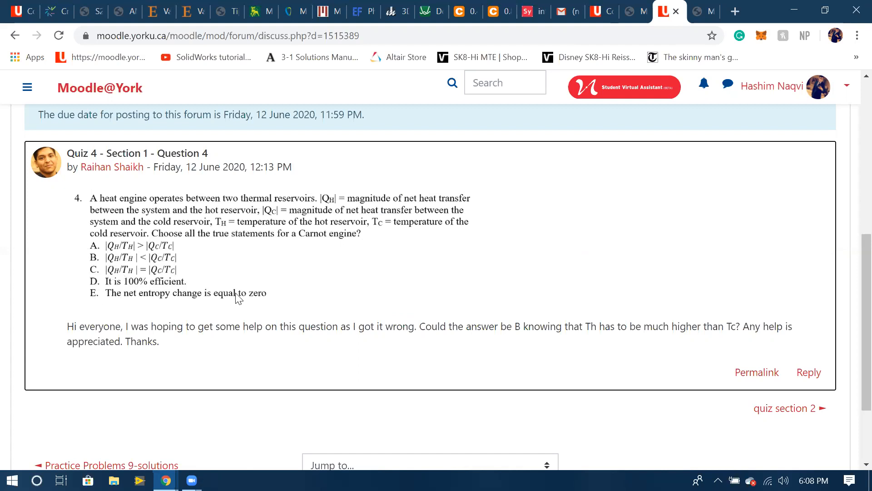
mouse_move(265, 300)
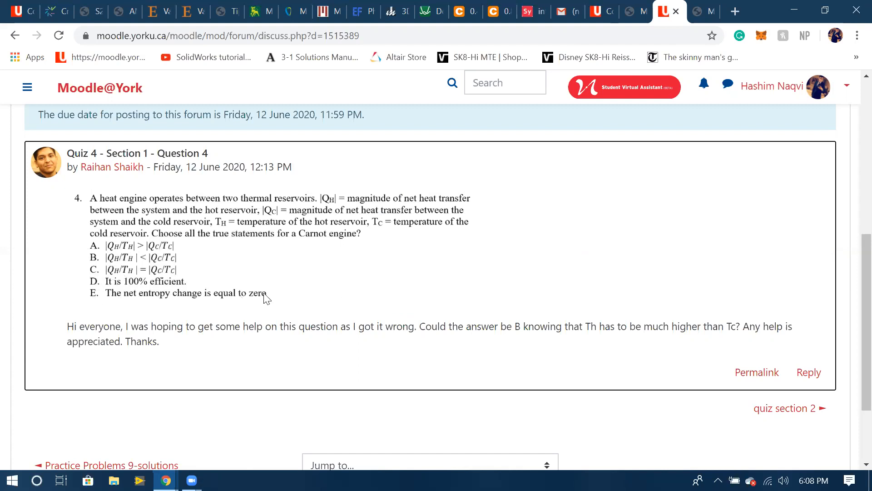
mouse_move(244, 264)
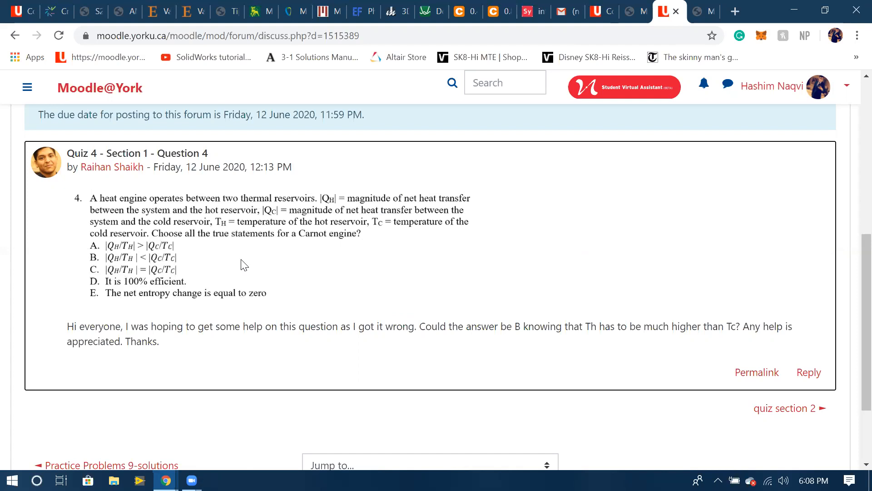
mouse_move(408, 208)
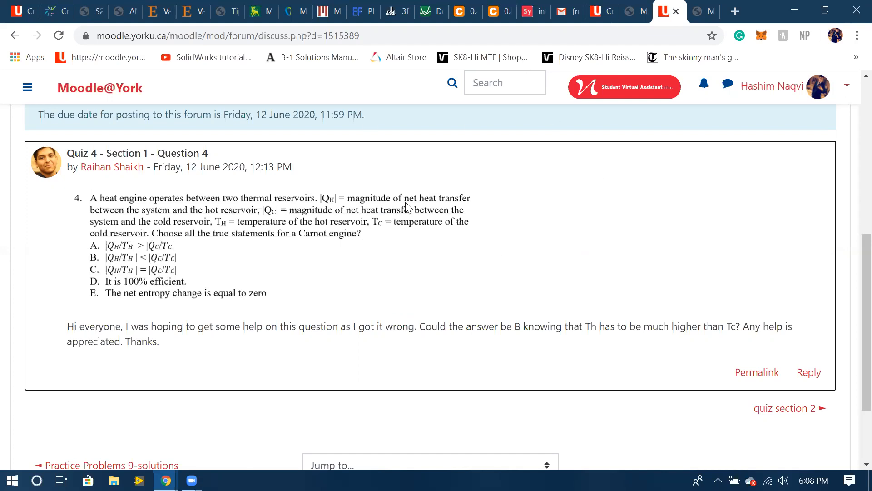
mouse_move(477, 288)
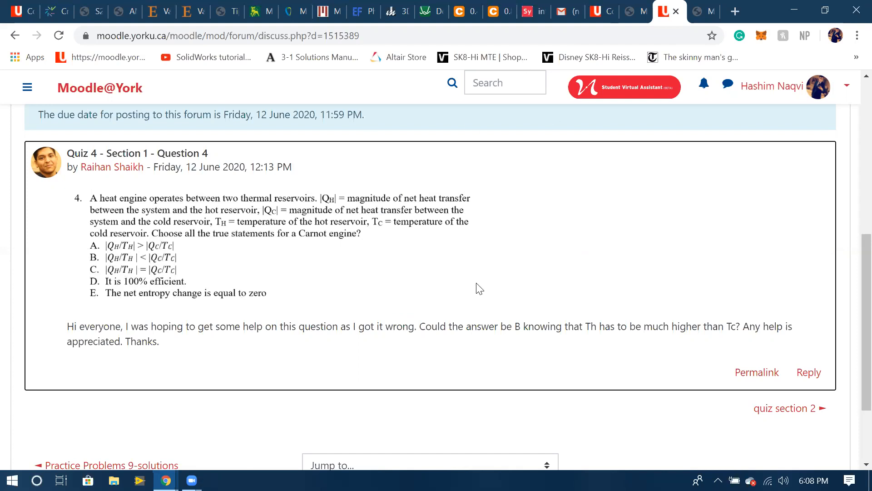